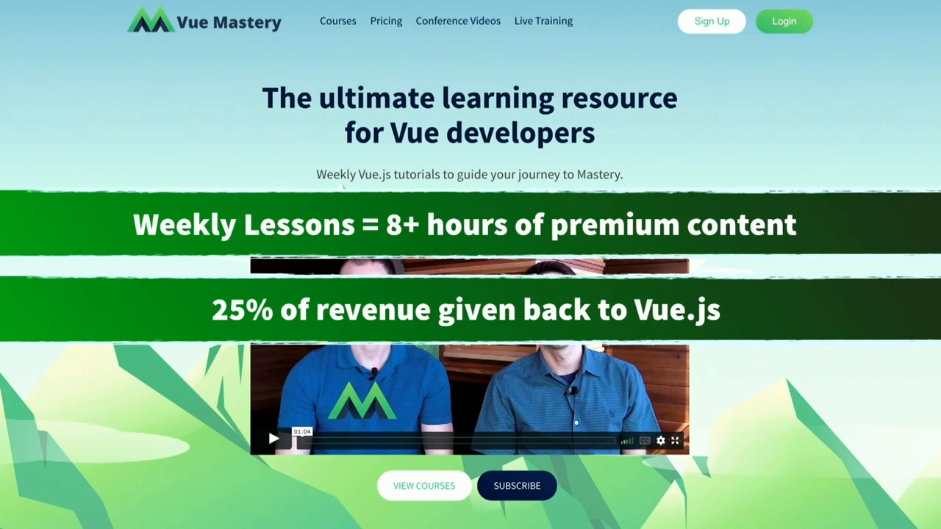
- Scroll down the Vue Mastery homepage before moving to the terminal
{"action": "scroll", "scroll_direction": "down", "scroll_amount": 3}
{"action": "type", "text": "np"}
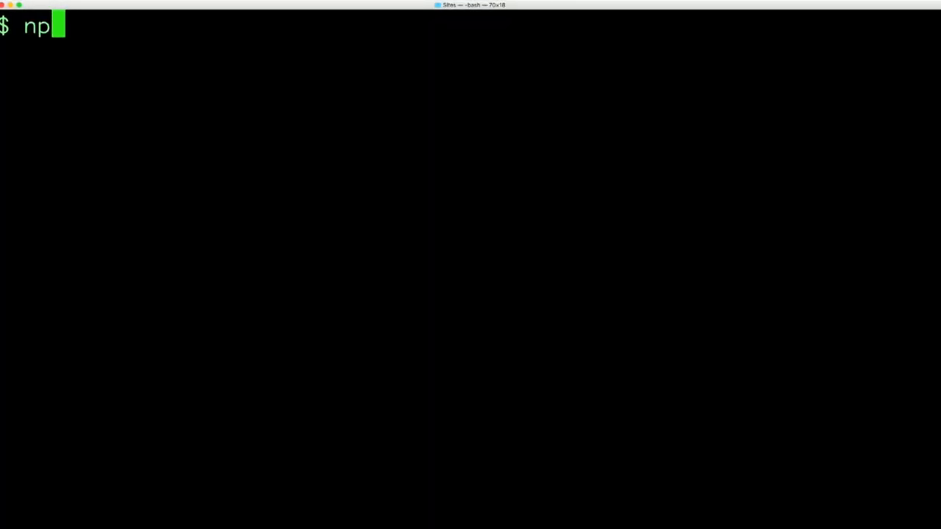
- Run npx create-nuxt-app real-world-nuxt, accepting the default description and no server framework
{"action": "type", "text": "x create-nuxt-"}
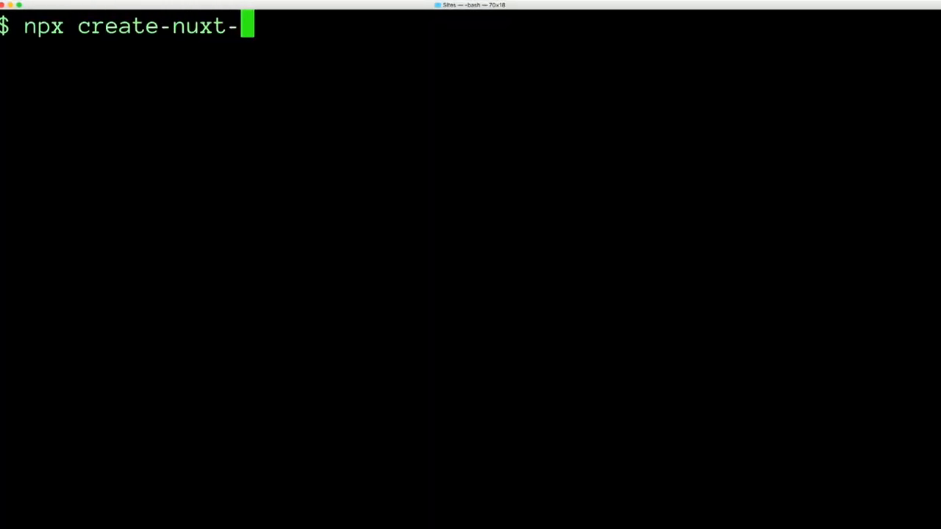
{"action": "type", "text": "app real-world"}
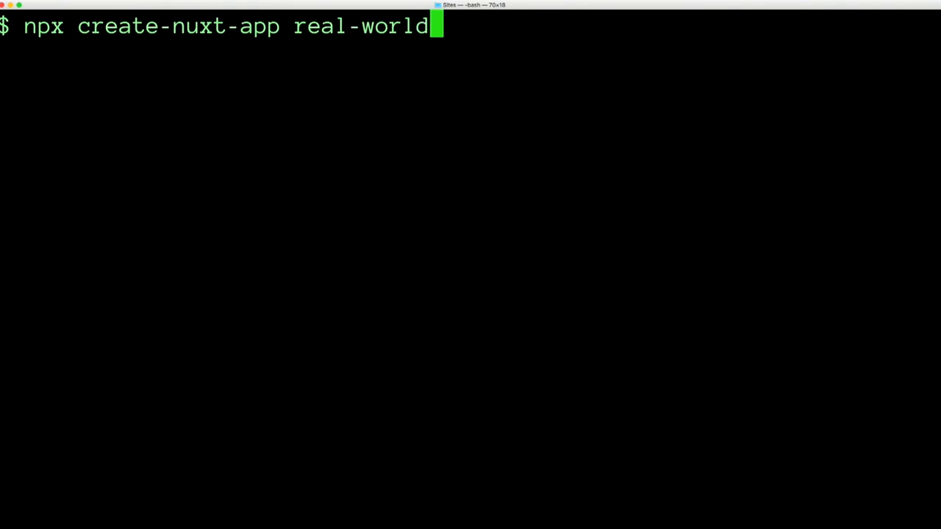
{"action": "key", "text": "Return"}
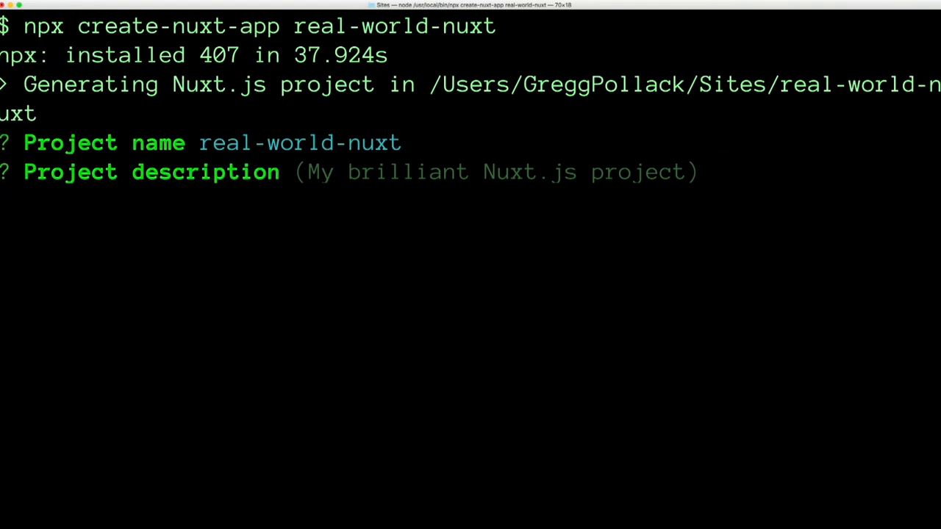
{"action": "key", "text": "Return"}
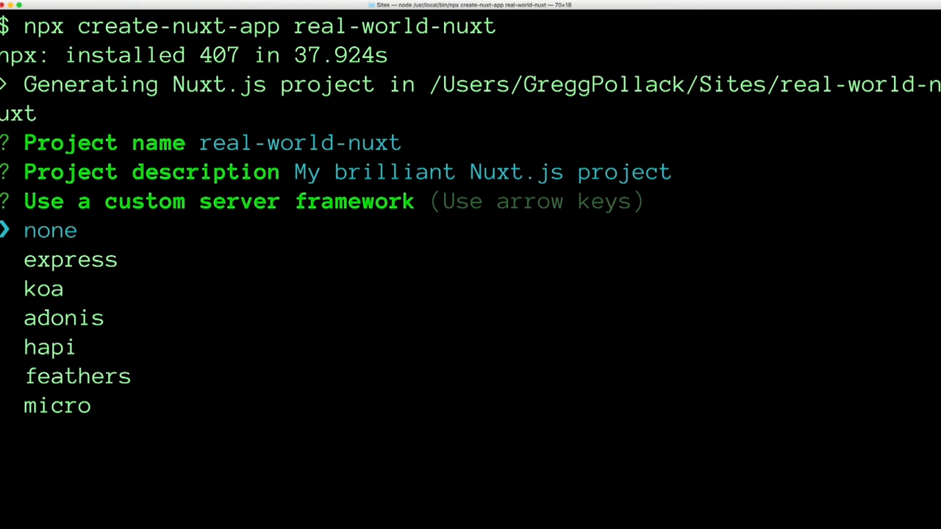
{"action": "key", "text": "Return"}
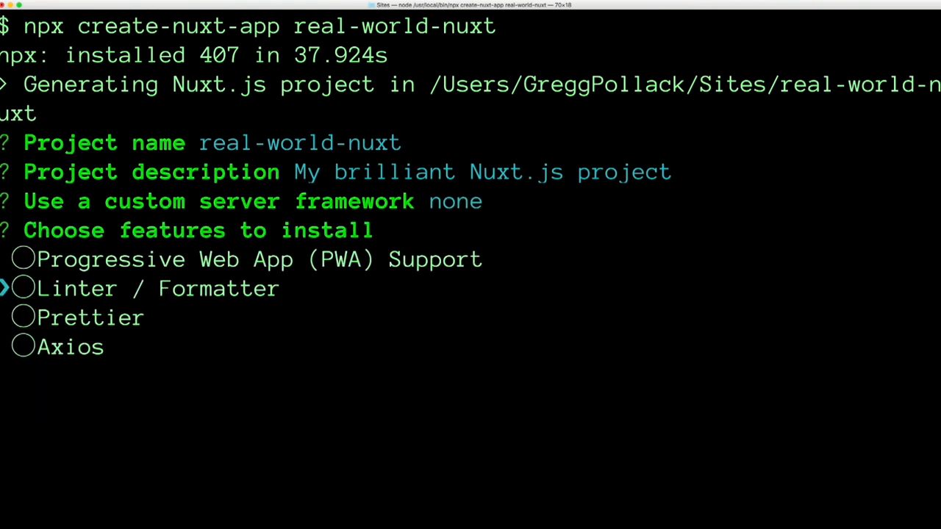
- Choose Linter / Formatter, Prettier and Axios, no UI or test framework, default author and npm
{"action": "key", "text": "space"}
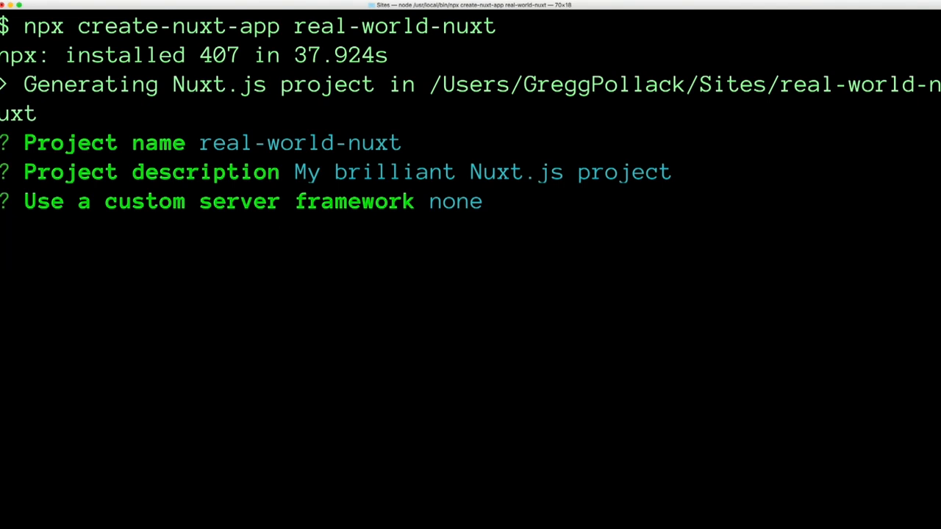
{"action": "key", "text": "Return"}
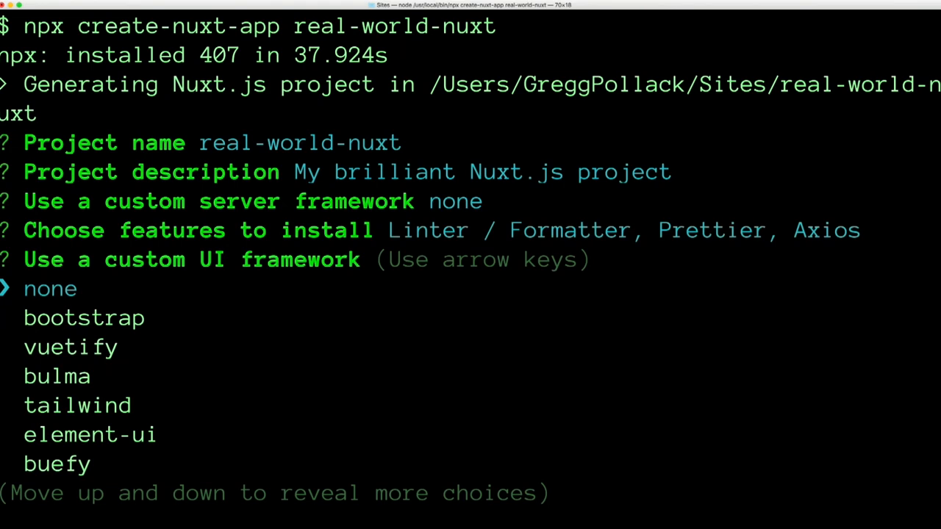
{"action": "key", "text": "Return"}
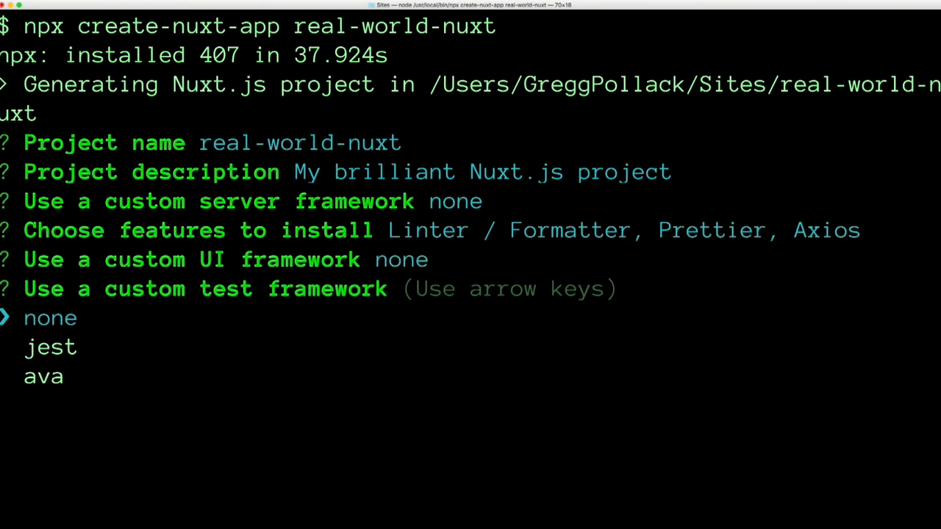
{"action": "key", "text": "Return"}
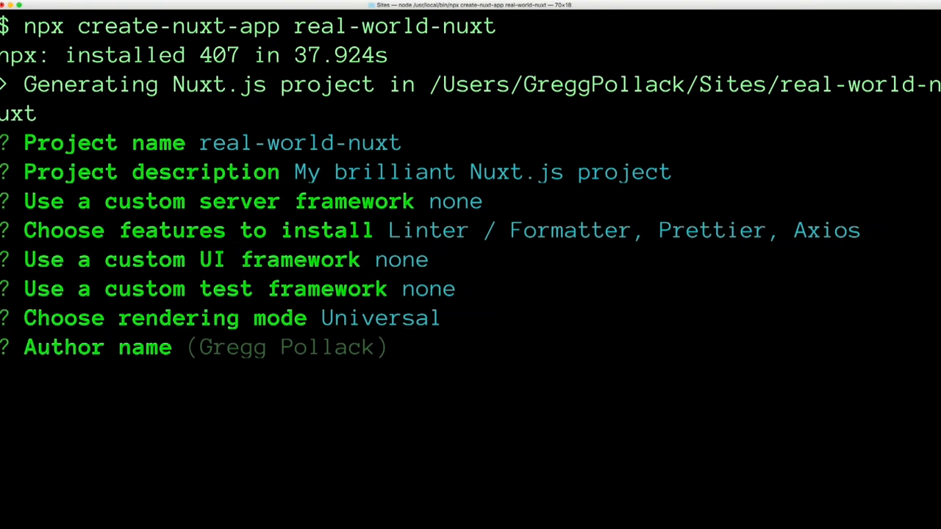
{"action": "key", "text": "Return"}
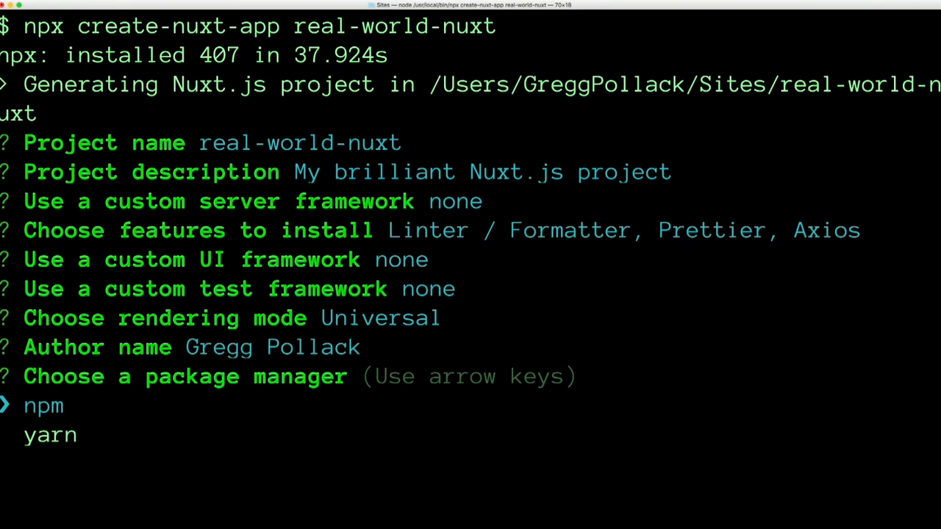
{"action": "key", "text": "Return"}
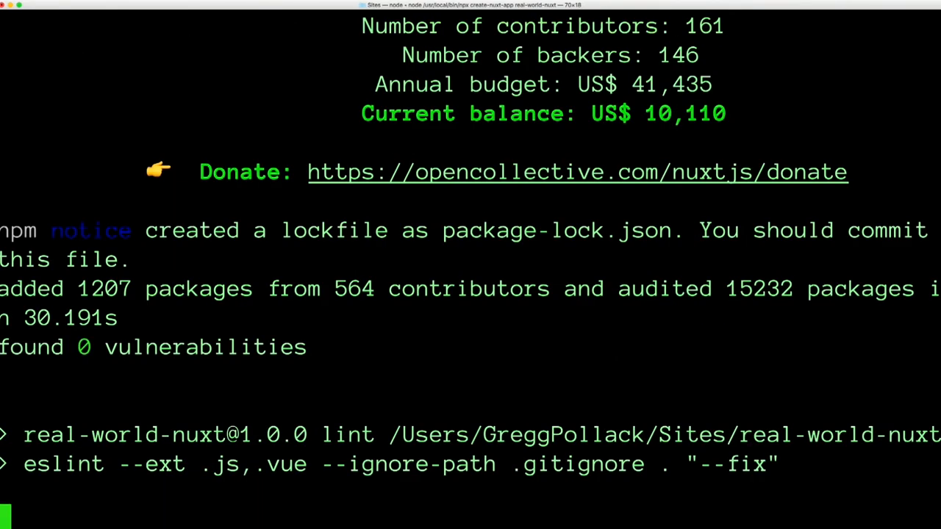
- Change into the real-world-nuxt folder and start the dev server with npm run dev
{"action": "scroll", "scroll_direction": "down", "scroll_amount": 3}
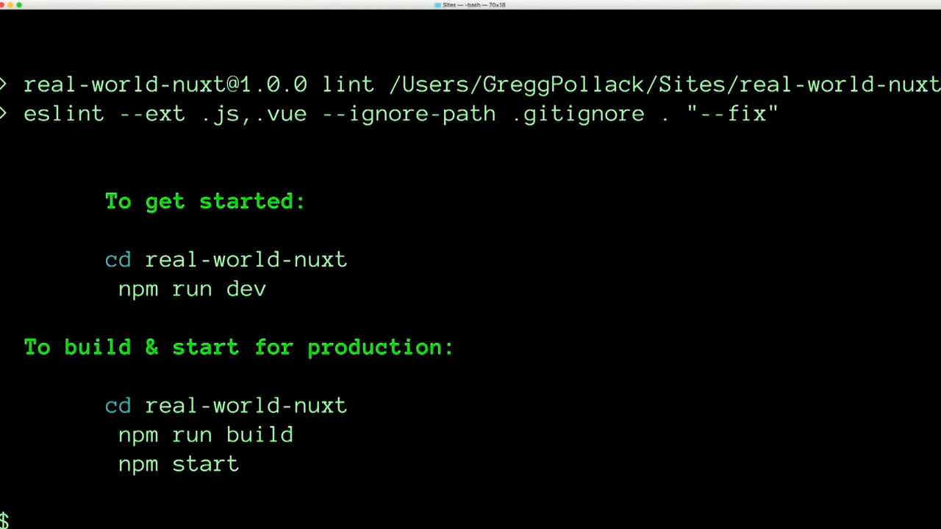
{"action": "type", "text": "cd real-world-nuxt"}
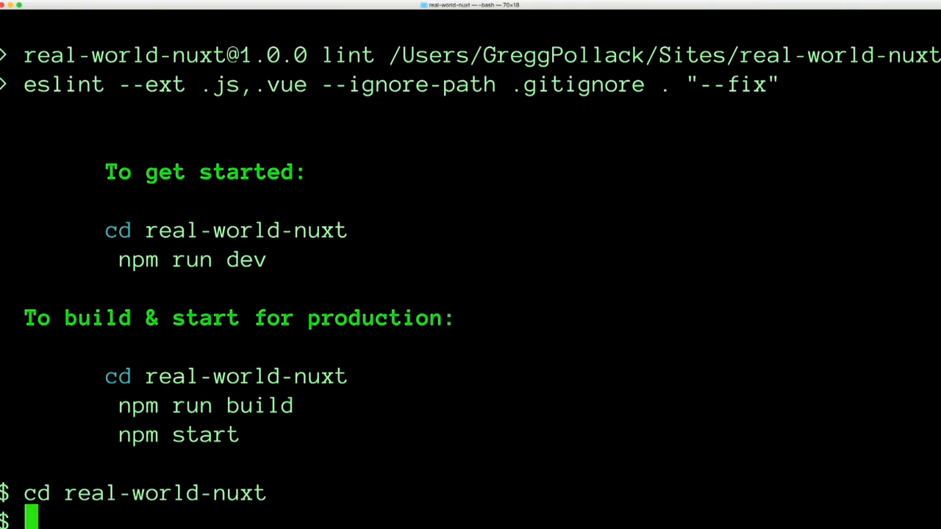
{"action": "type", "text": "npm run de"}
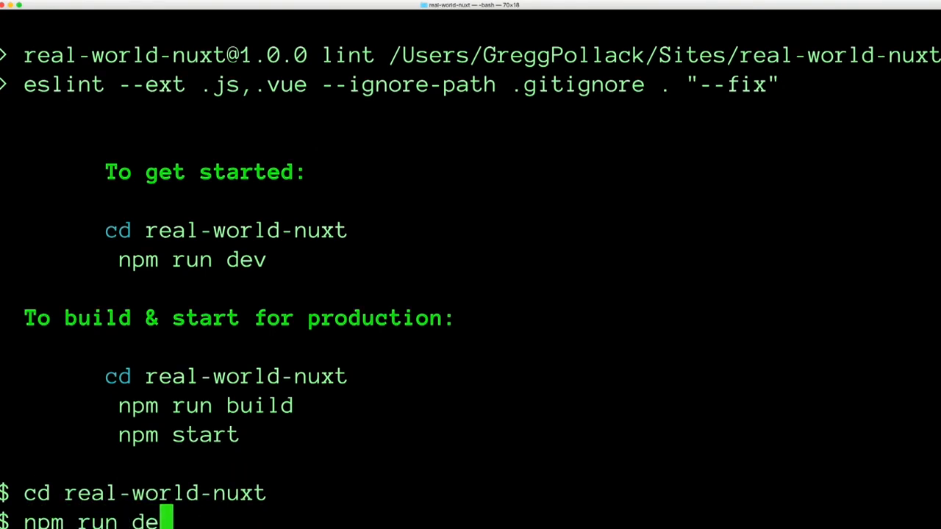
{"action": "key", "text": "Return"}
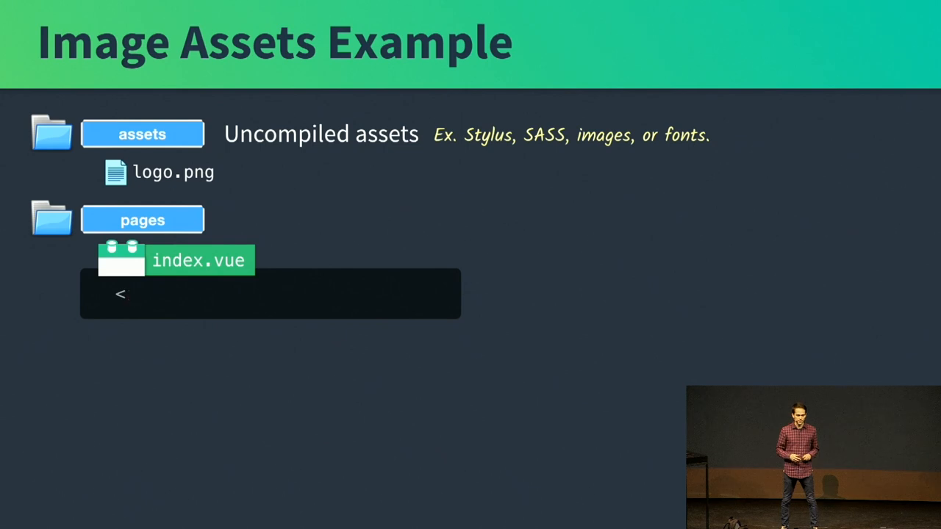
{"action": "key", "text": "Right"}
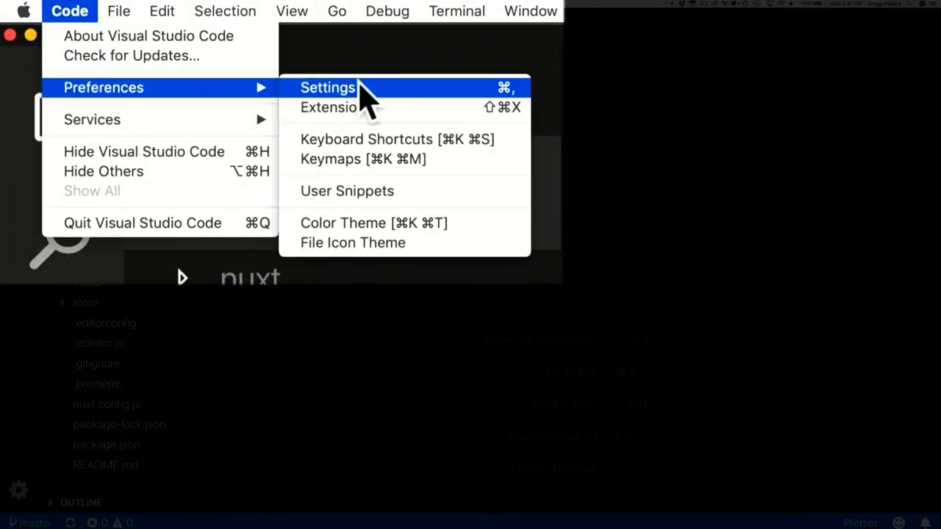
- Reach the Vetur extension's settings within User Settings
{"action": "left_click", "coordinate": [326, 88]}
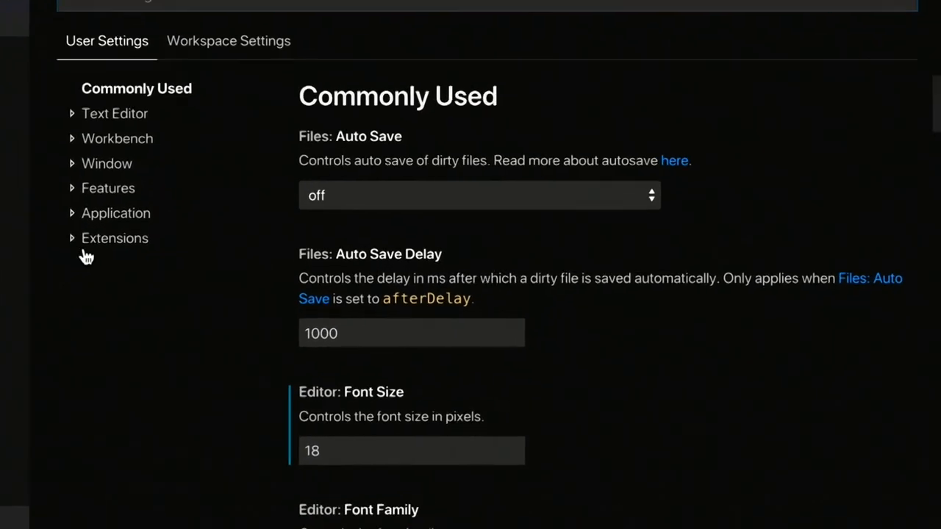
{"action": "left_click", "coordinate": [114, 238]}
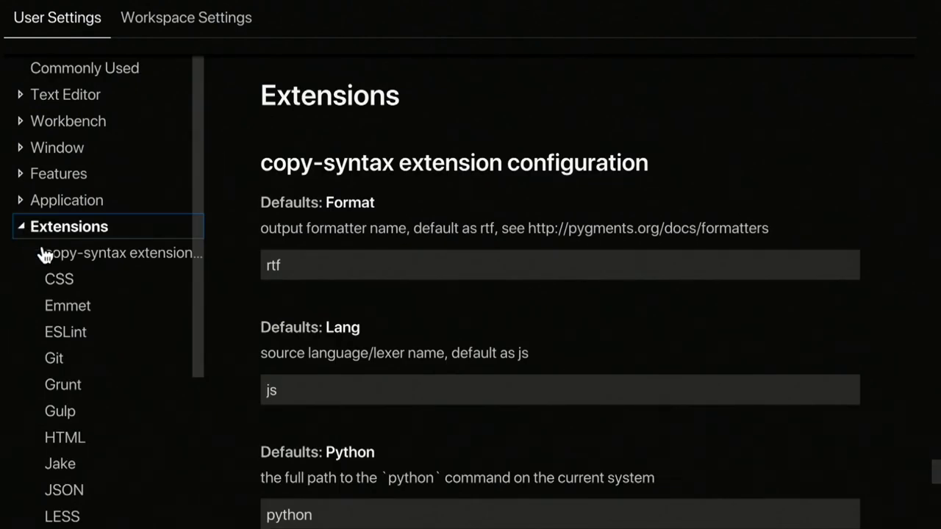
{"action": "scroll", "scroll_direction": "down", "scroll_amount": 3}
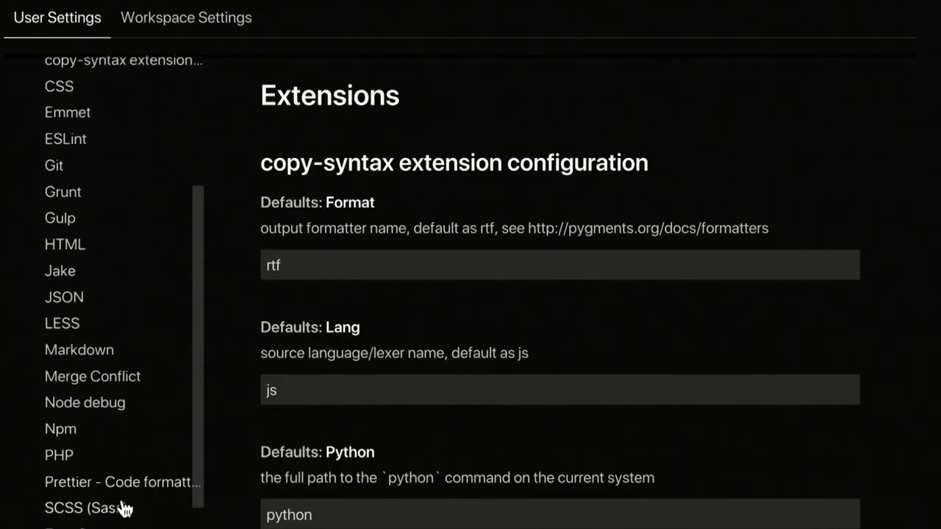
{"action": "left_click", "coordinate": [65, 520]}
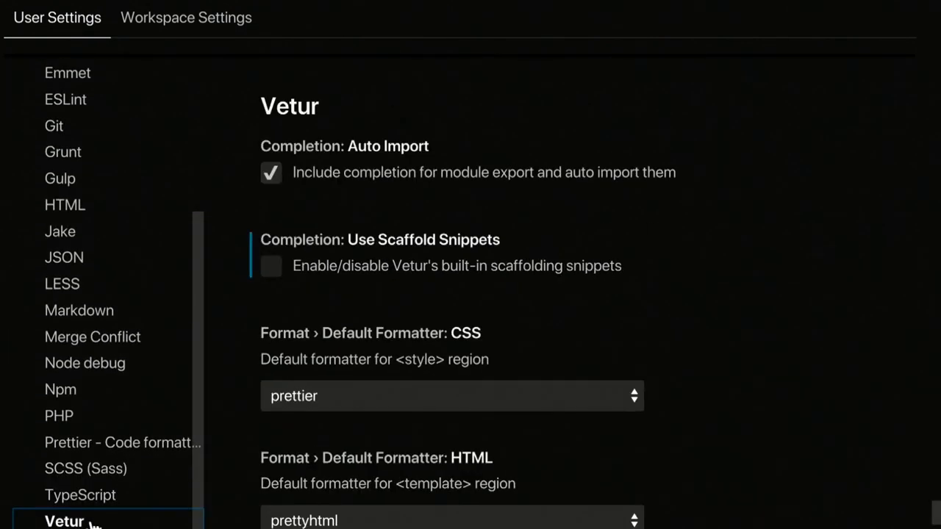
- Change Vetur's Format › Default Formatter: HTML from prettyhtml to none
{"action": "scroll", "scroll_direction": "down", "scroll_amount": 3}
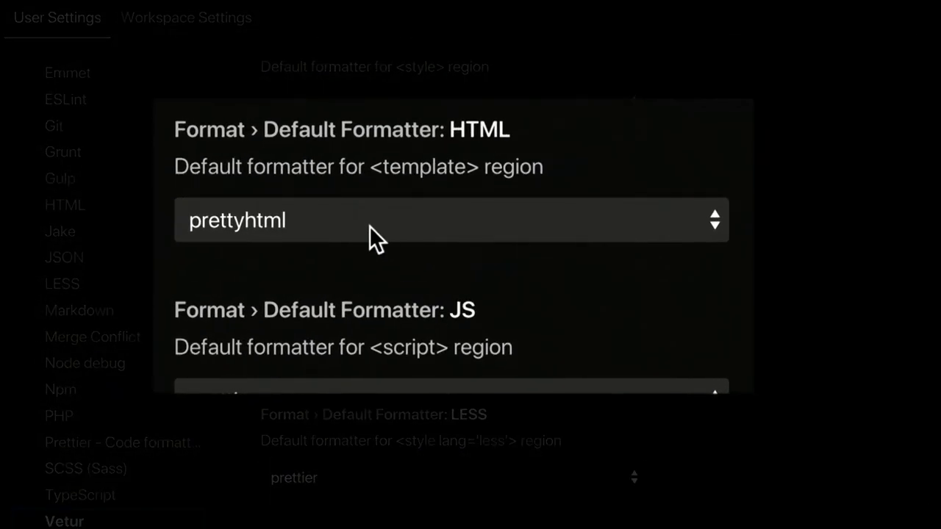
{"action": "left_click", "coordinate": [450, 220]}
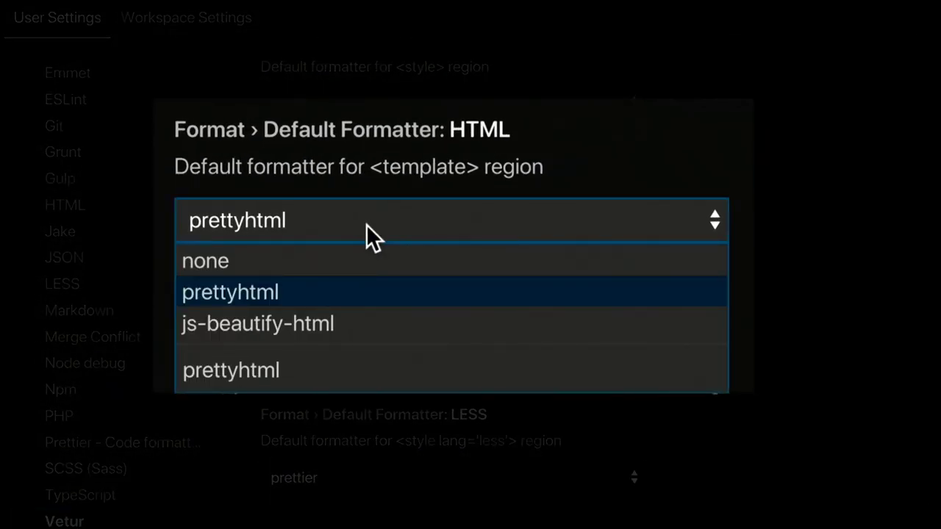
{"action": "left_click", "coordinate": [206, 260]}
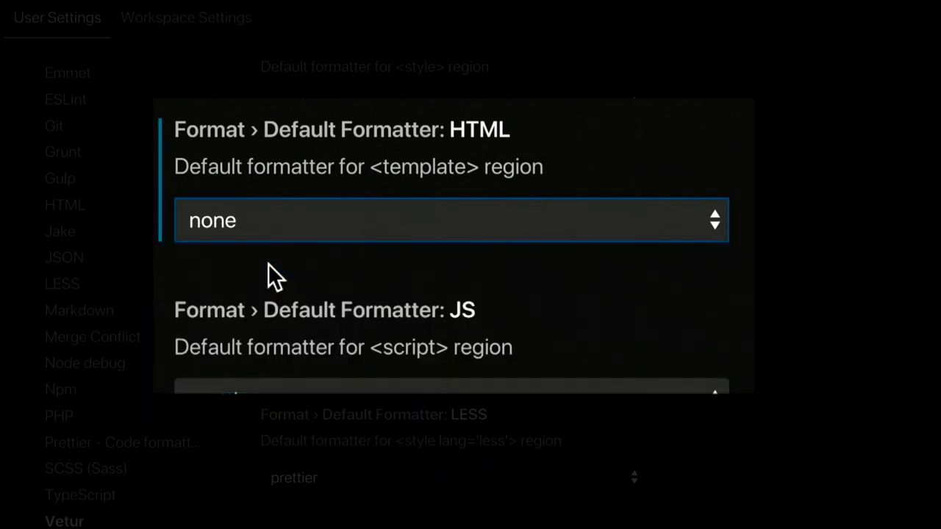
{"action": "scroll", "scroll_direction": "up", "scroll_amount": 3}
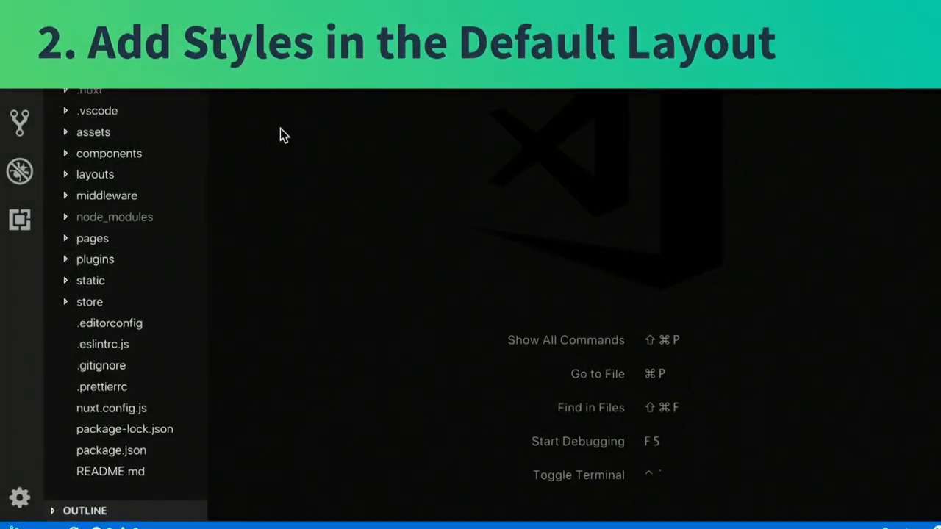
- Open default.vue from the layouts folder in the Explorer
{"action": "left_click", "coordinate": [94, 174]}
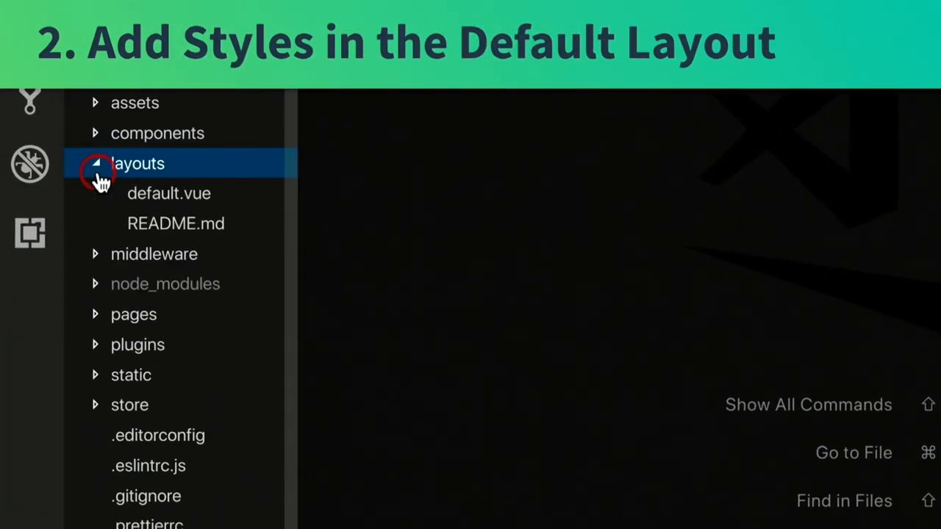
{"action": "left_click", "coordinate": [167, 195]}
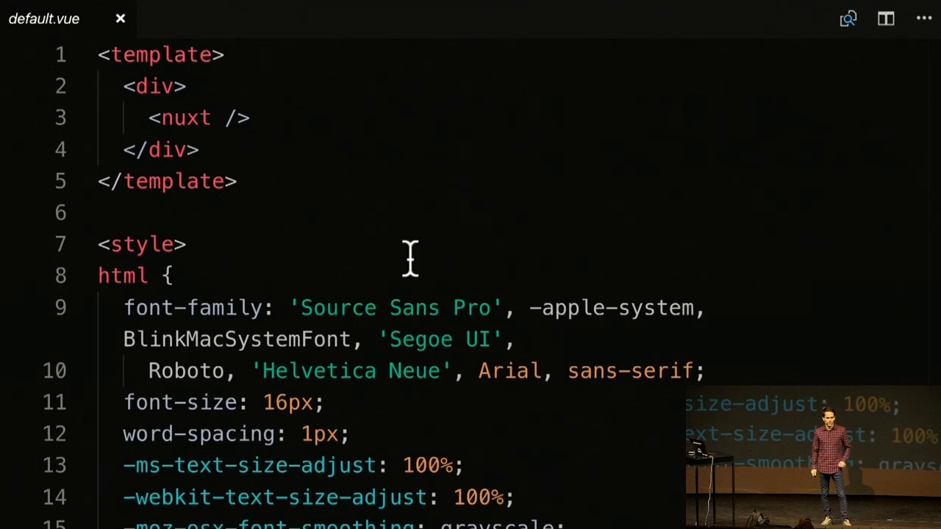
- Add id="app" to the layout's root div and review the style block below
{"action": "left_click", "coordinate": [173, 86]}
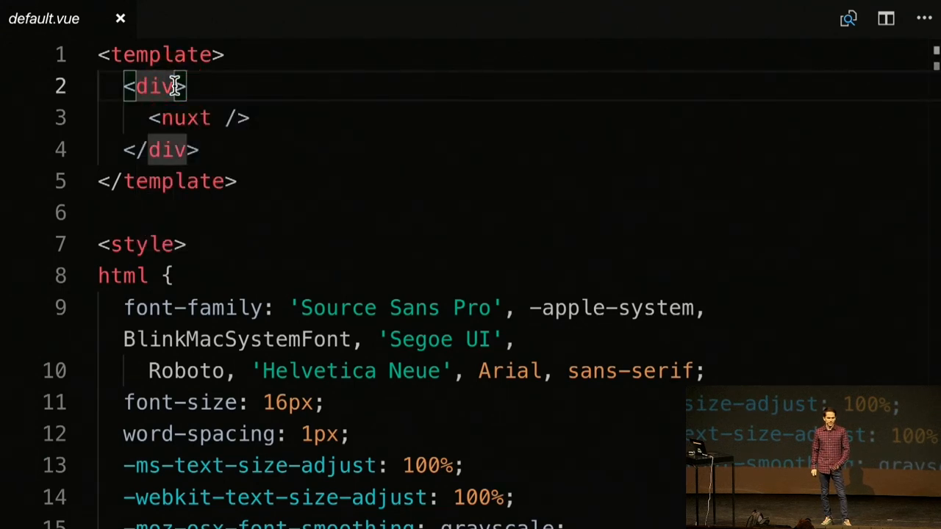
{"action": "type", "text": "id=\"\""}
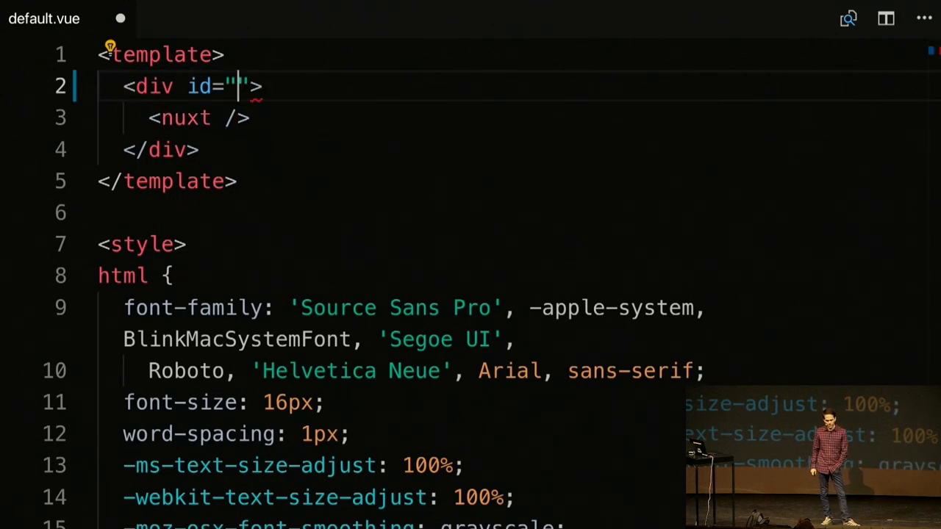
{"action": "type", "text": "app"}
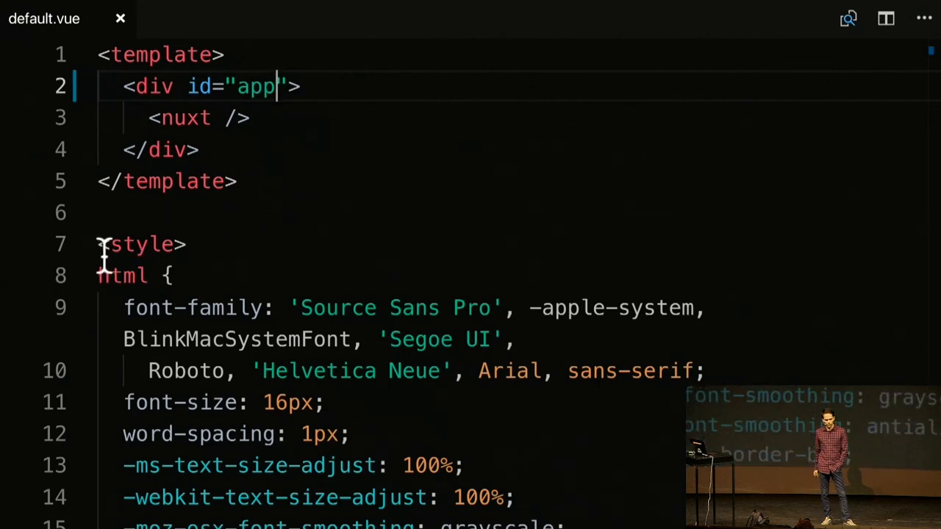
{"action": "scroll", "scroll_direction": "down", "scroll_amount": 3}
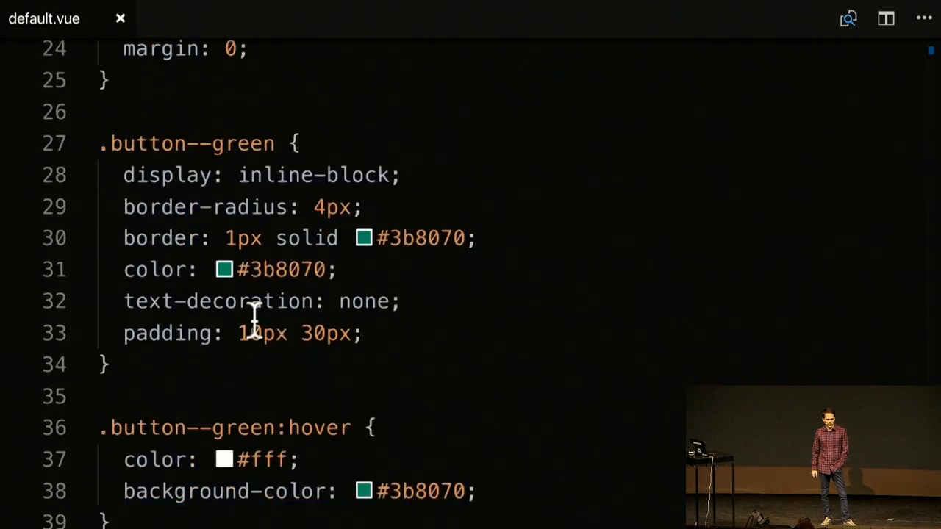
{"action": "scroll", "scroll_direction": "down", "scroll_amount": 3}
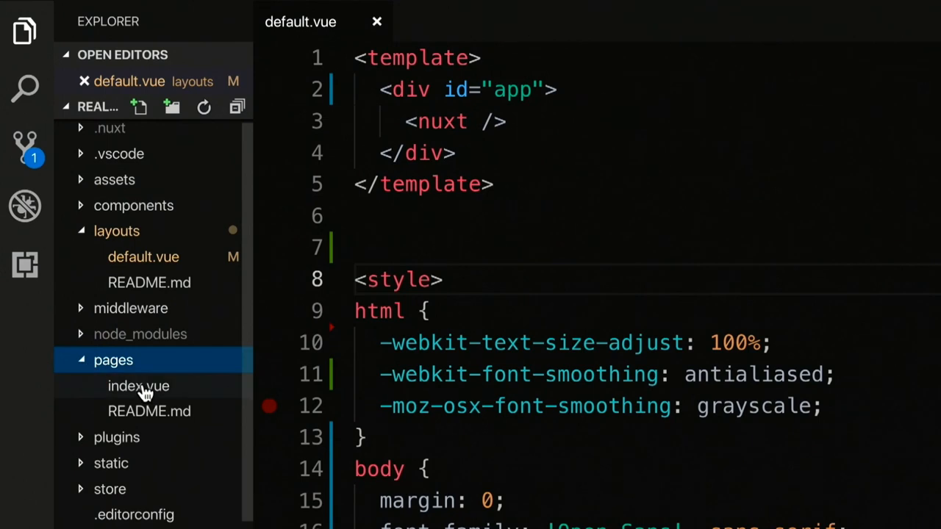
- Replace pages/index.vue with a template whose div holds an <h1>Events</h1> heading
{"action": "left_click", "coordinate": [138, 386]}
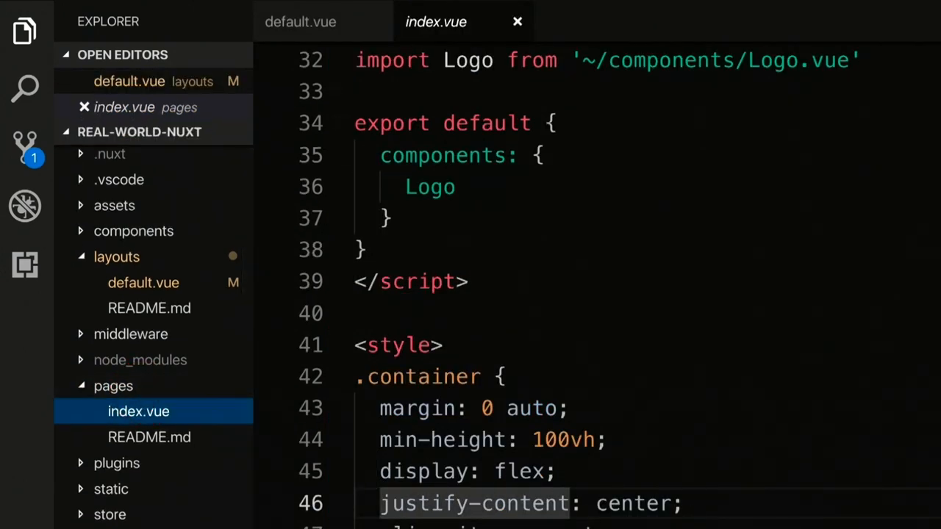
{"action": "left_click", "coordinate": [541, 314]}
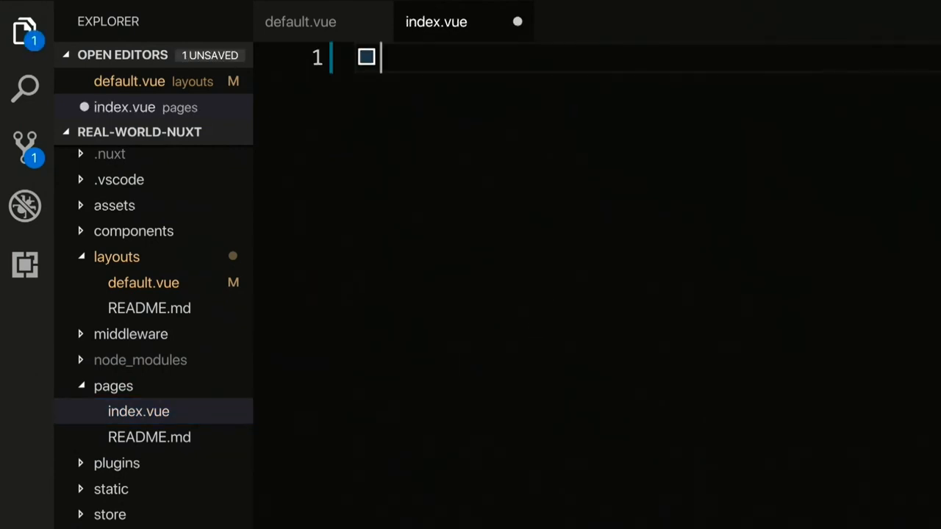
{"action": "type", "text": "<template>"}
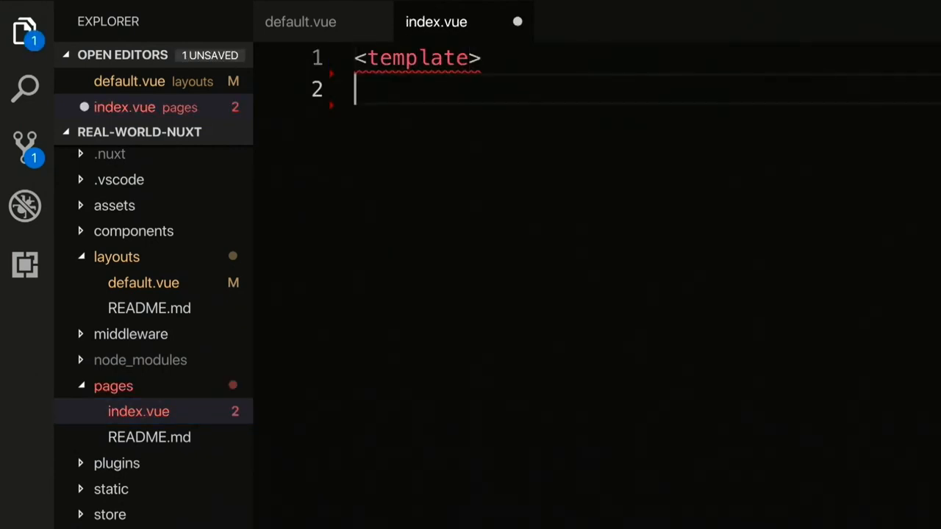
{"action": "type", "text": "<div>"}
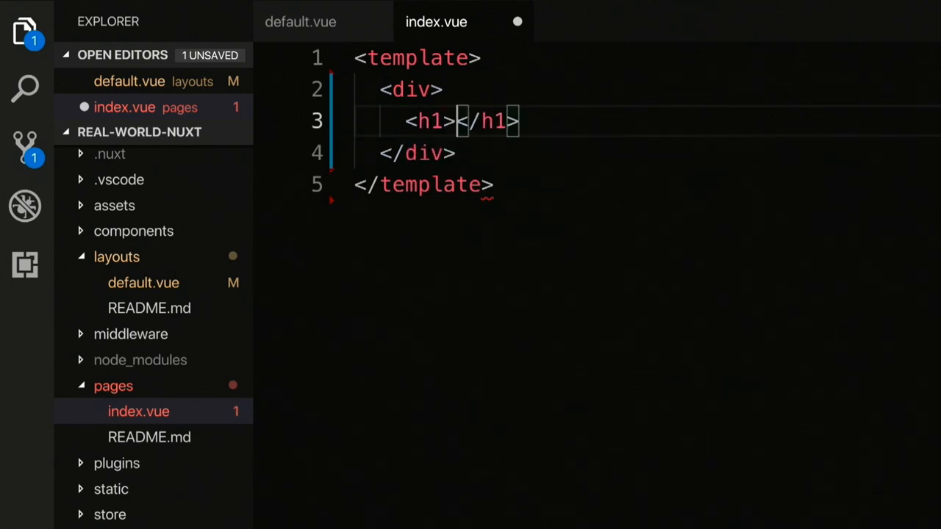
{"action": "type", "text": "Events"}
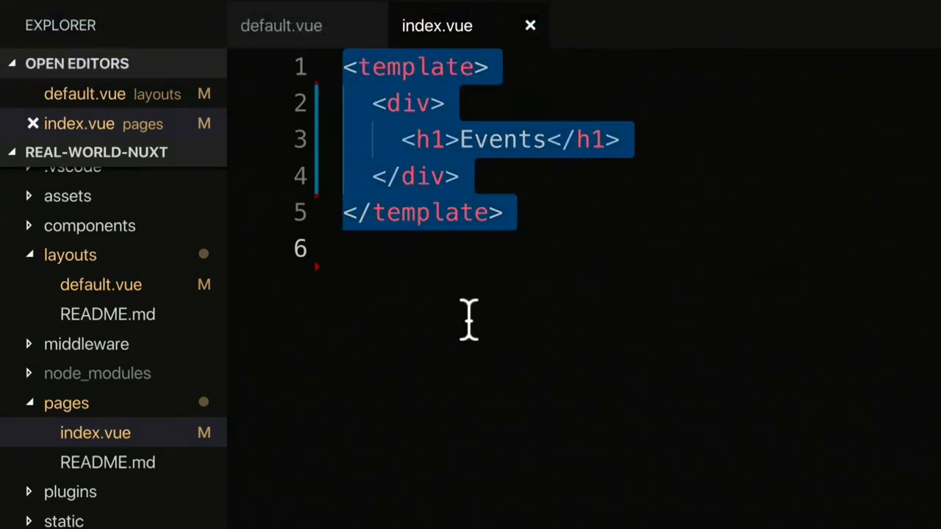
- Create pages/create.vue with the same template and a "Create an Event" heading
{"action": "left_click", "coordinate": [97, 152]}
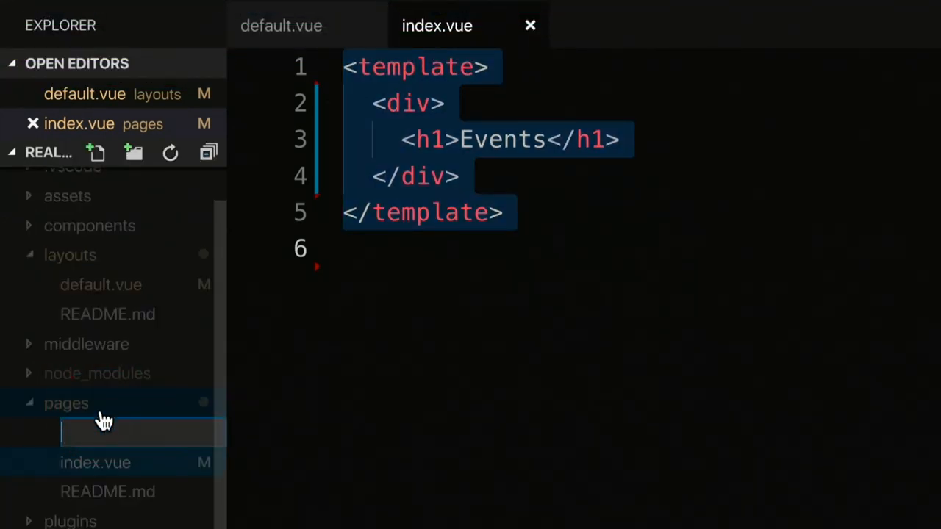
{"action": "type", "text": "create.vue"}
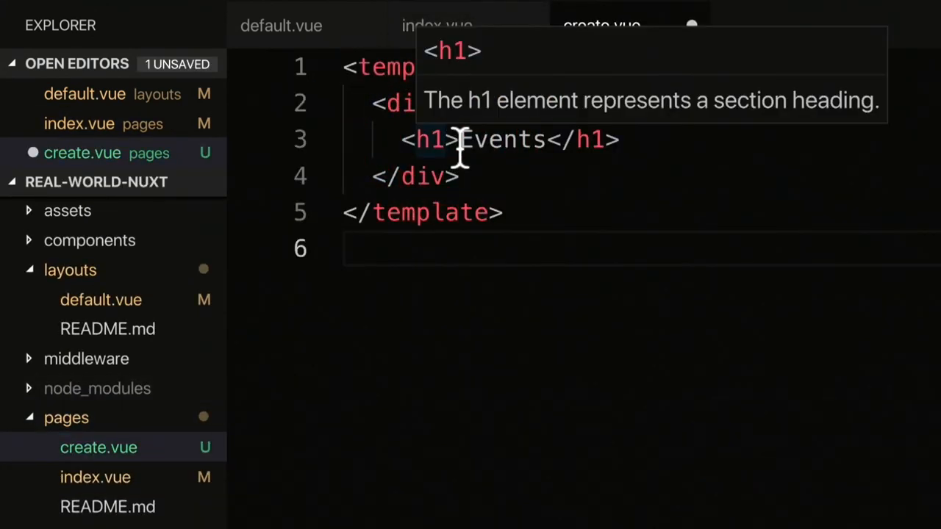
{"action": "type", "text": "Create"}
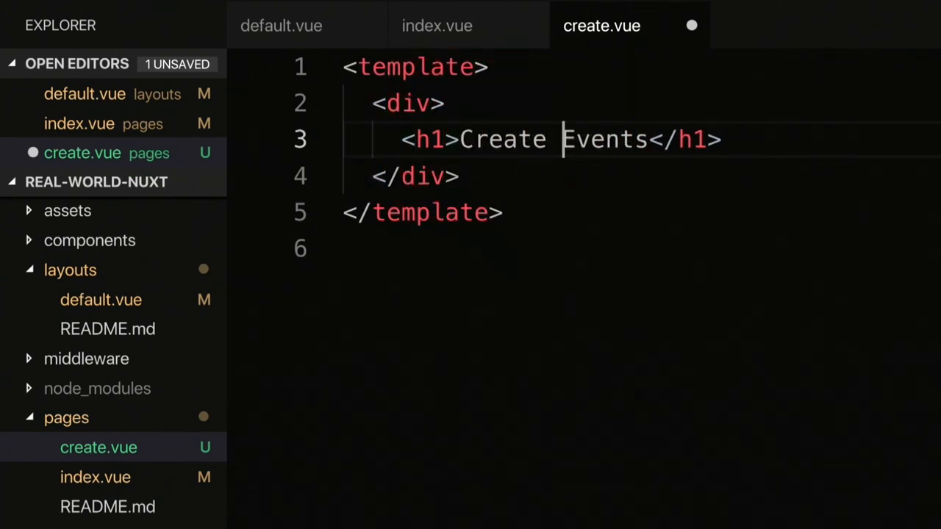
{"action": "type", "text": "an"}
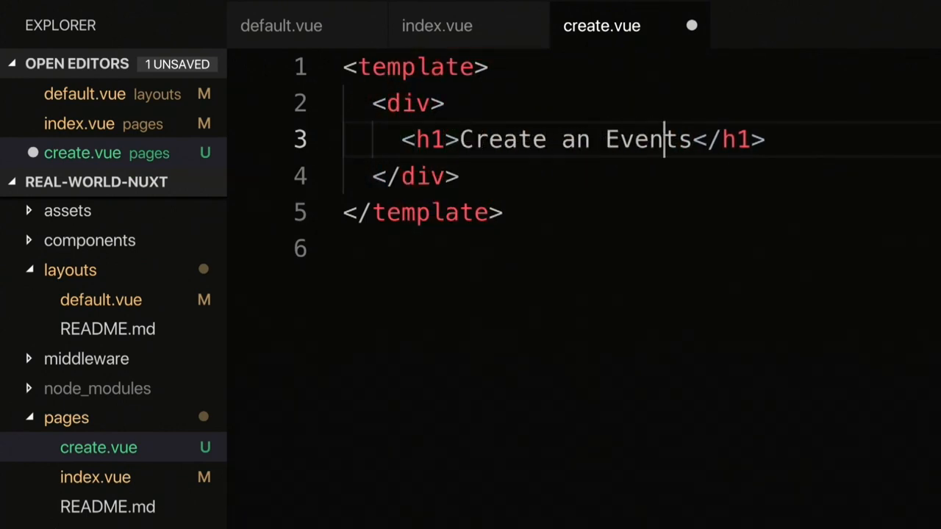
{"action": "key", "text": "Backspace"}
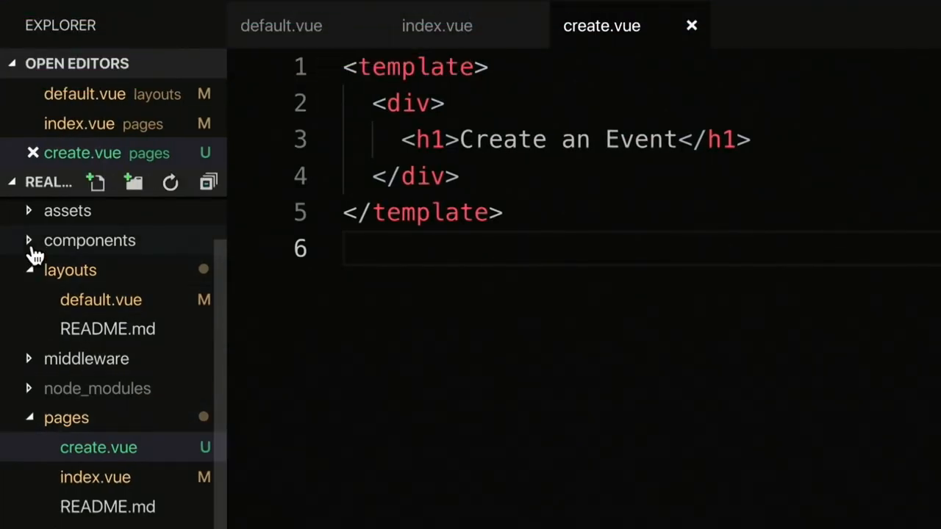
- Delete Logo.vue from the components folder, moving it to the trash
{"action": "left_click", "coordinate": [88, 241]}
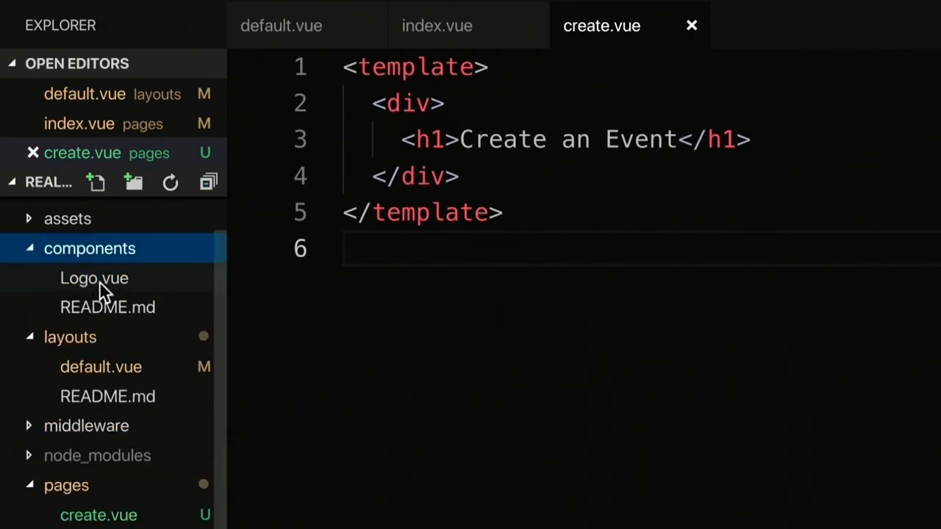
{"action": "right_click", "coordinate": [94, 278]}
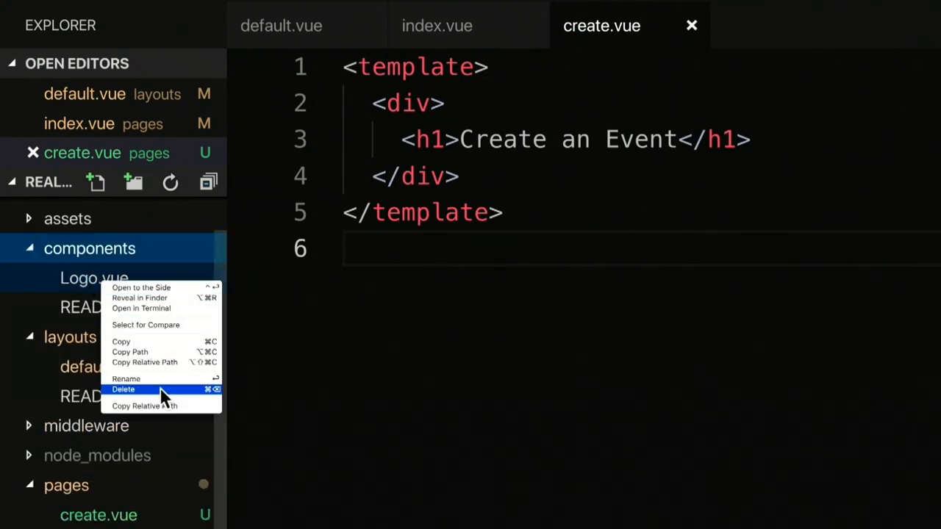
{"action": "left_click", "coordinate": [124, 388]}
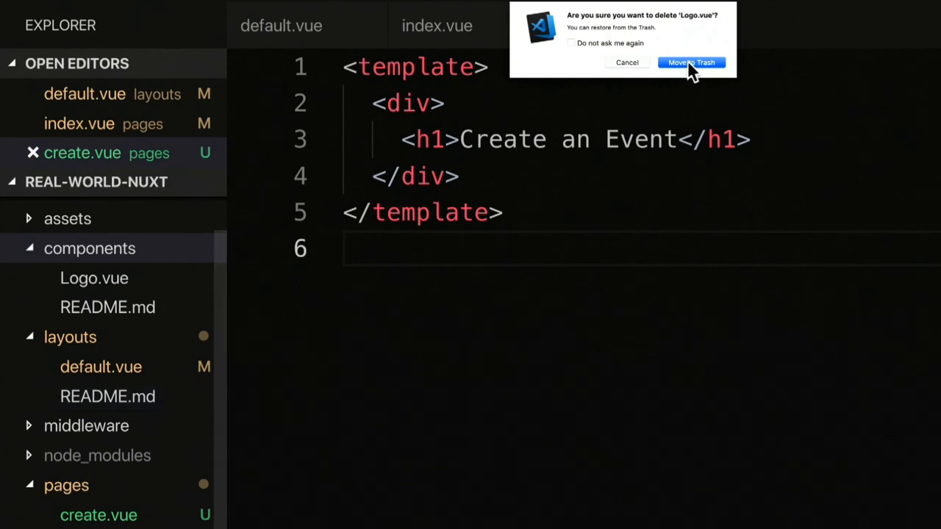
{"action": "left_click", "coordinate": [691, 61]}
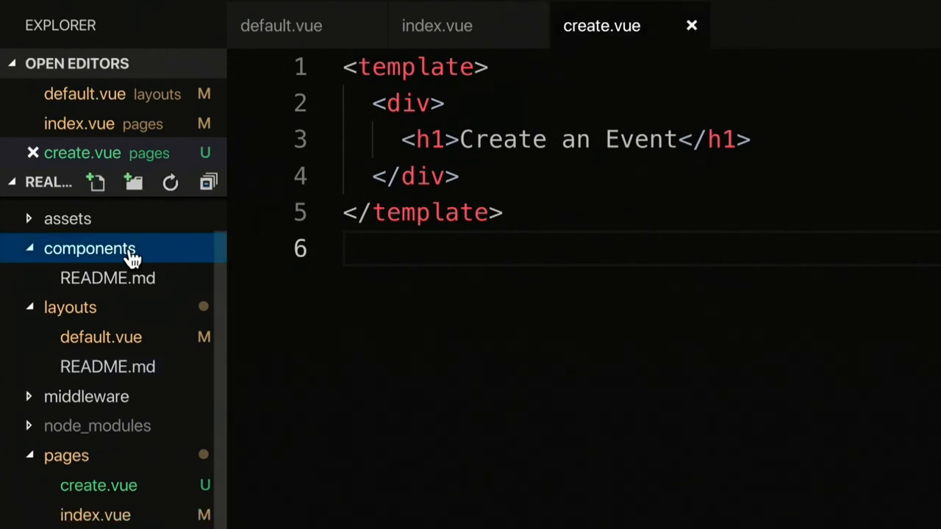
- Start a new file named NavBar.vue inside the components folder
{"action": "right_click", "coordinate": [90, 248]}
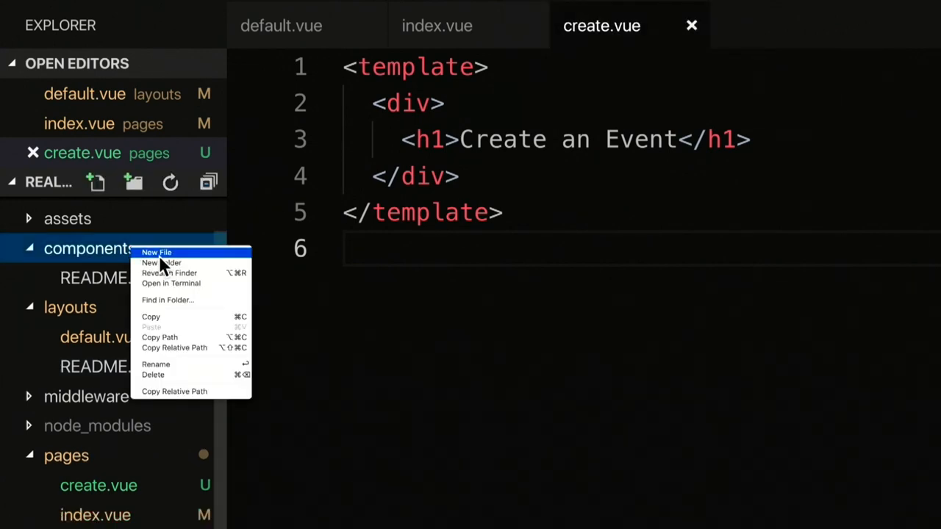
{"action": "left_click", "coordinate": [156, 253]}
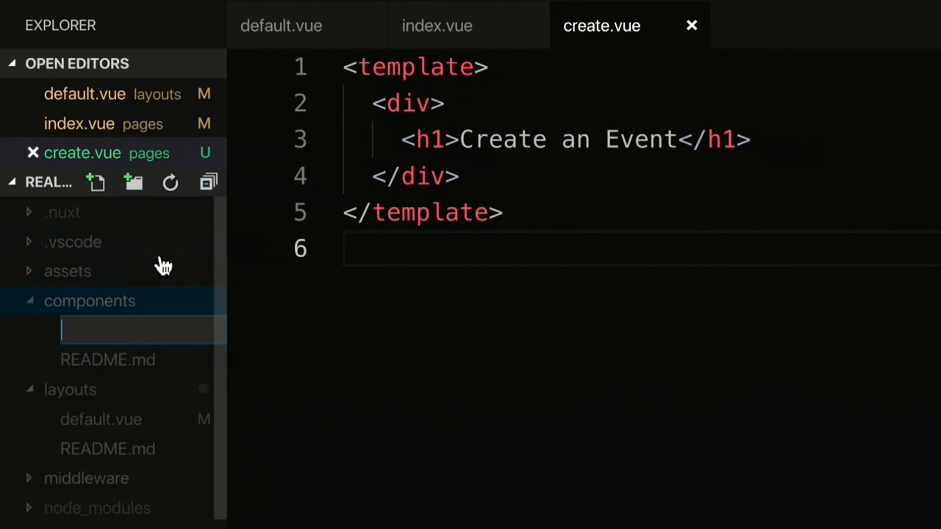
{"action": "type", "text": "NavBar.vue"}
{"action": "type", "text": "<te"}
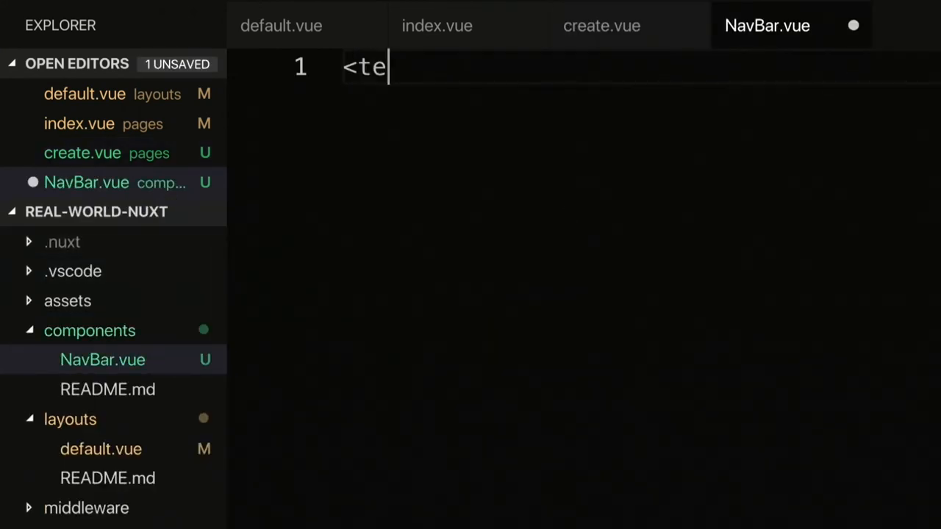
- Write a template with div.nav holding a nuxt-link to "/", class brand, reading Real World Events
{"action": "type", "text": "mplate>"}
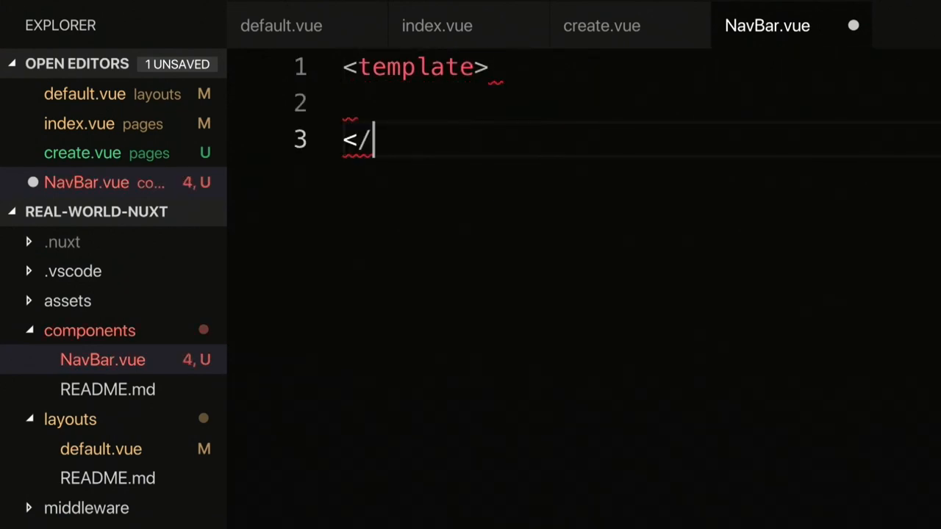
{"action": "type", "text": "template>"}
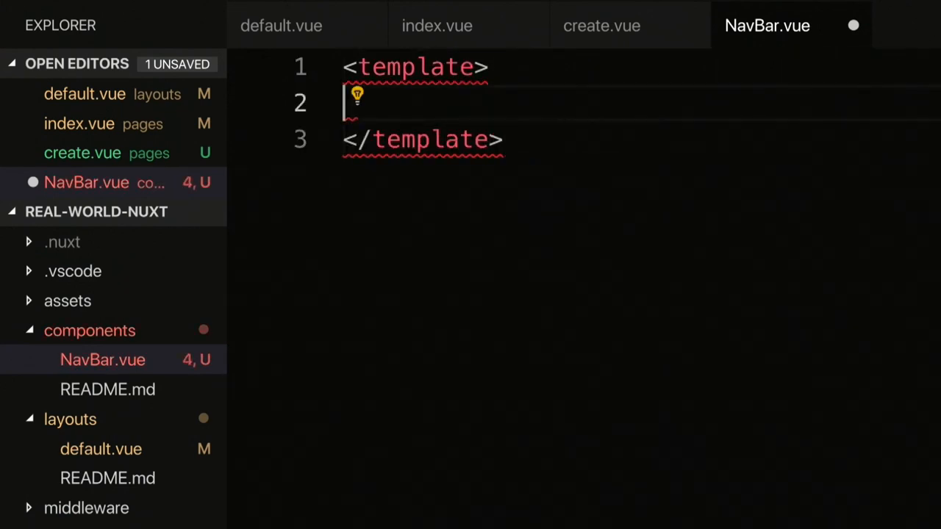
{"action": "type", "text": "<div class></div>"}
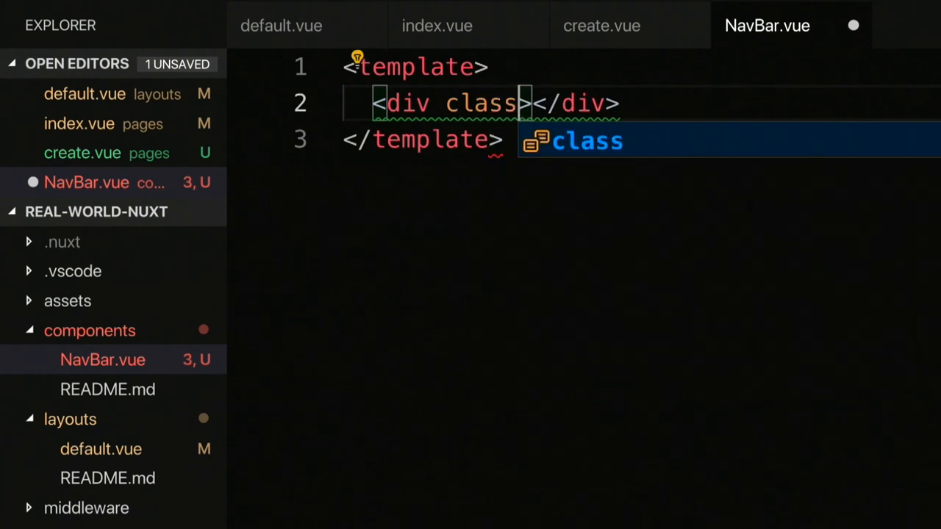
{"action": "type", "text": "=\"nav\""}
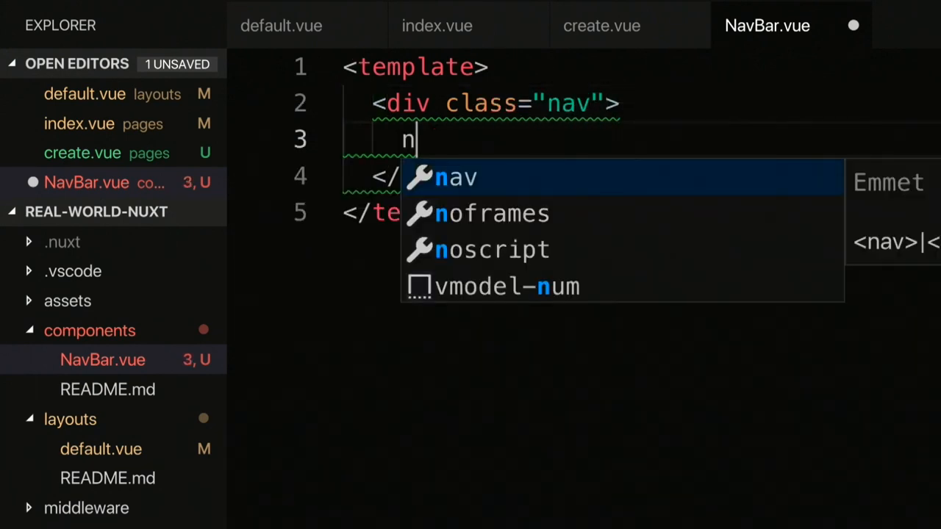
{"action": "type", "text": "uxt-link>Real Wor</nuxt-link>"}
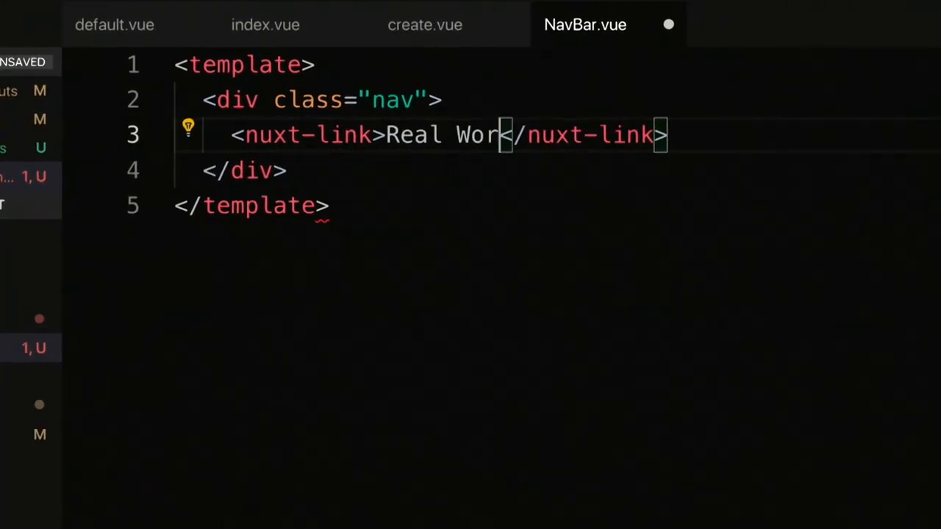
{"action": "type", "text": "ld Events"}
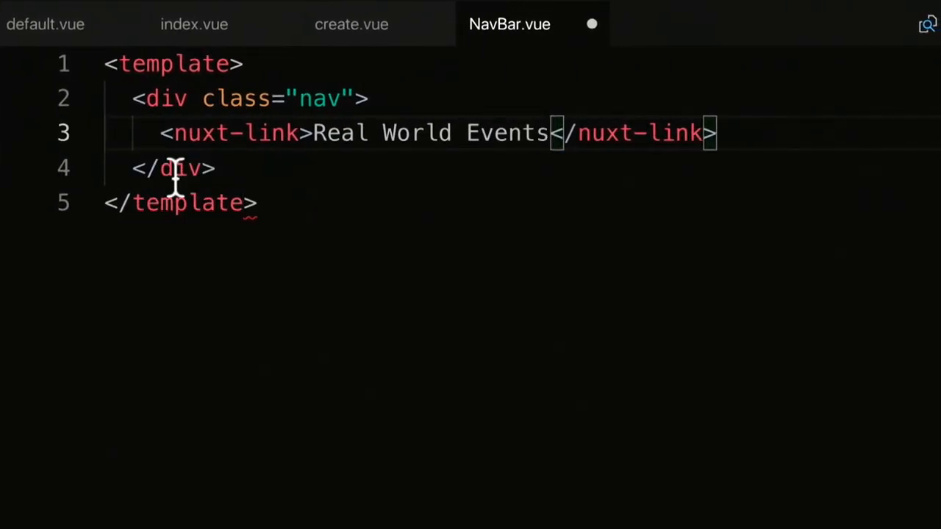
{"action": "type", "text": "t-link to=\"/\" class=\"brand\">"}
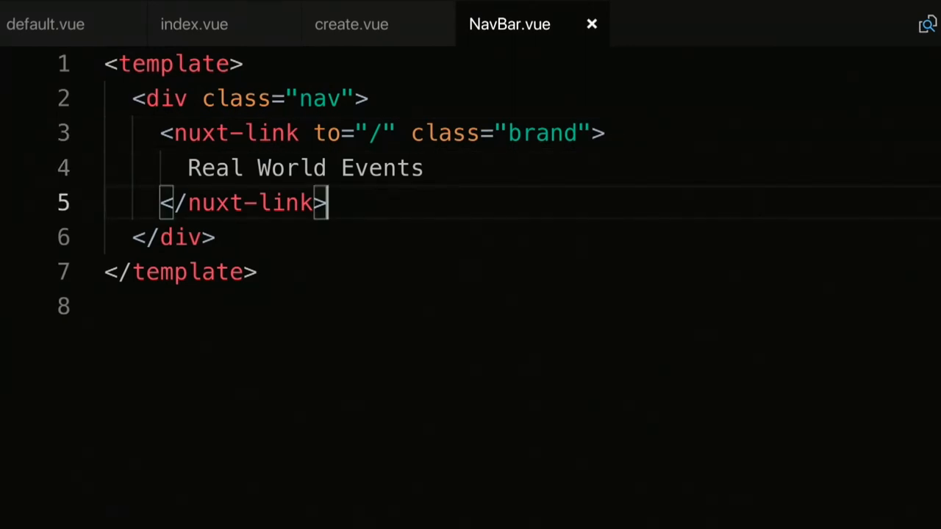
- Add a nav with List and Create nuxt-links separated by a ' | ' bar in NavBar.vue
{"action": "type", "text": "<nav></nav>"}
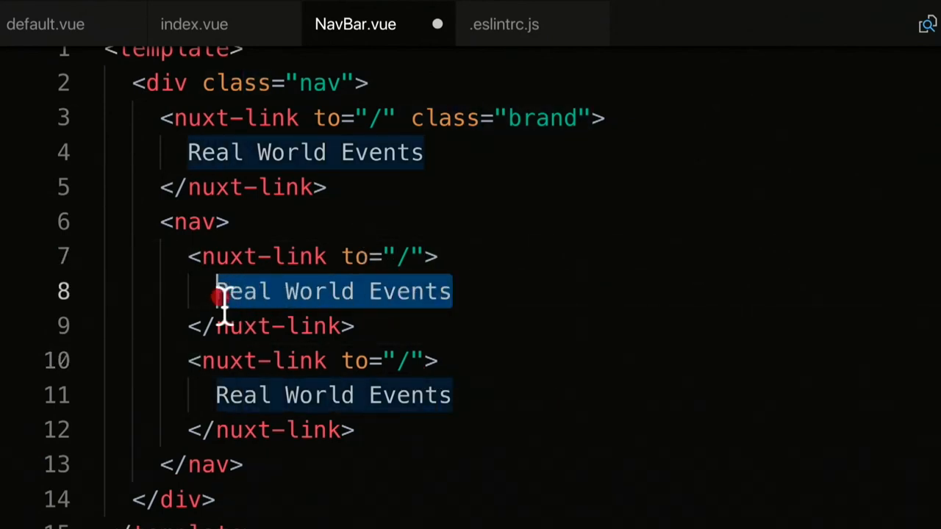
{"action": "type", "text": "List"}
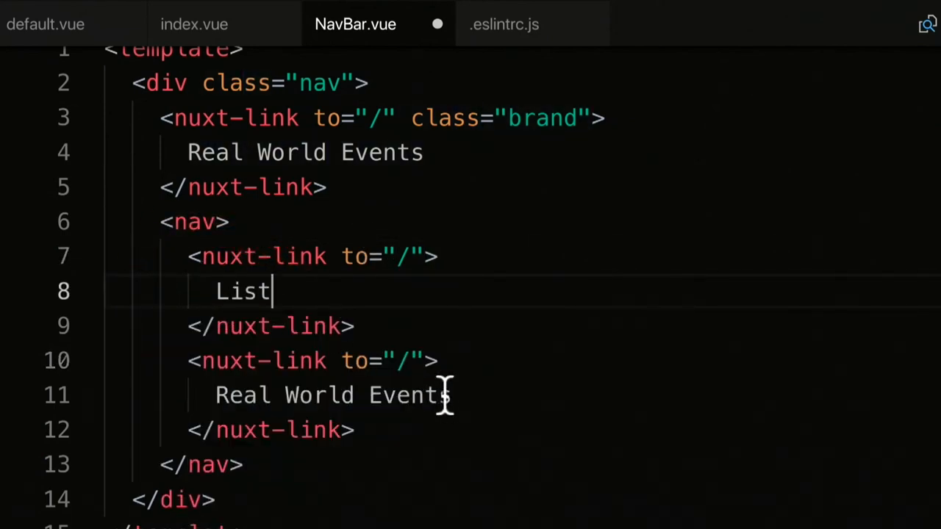
{"action": "type", "text": "create"}
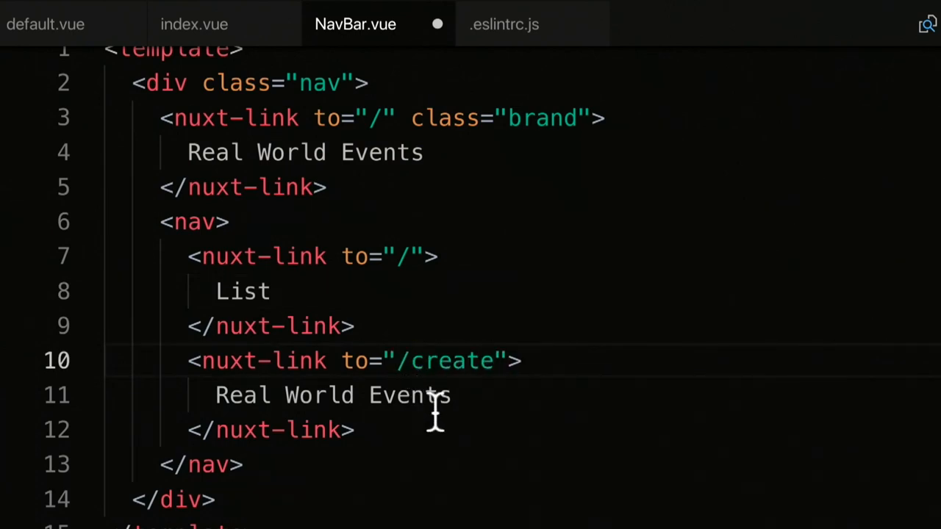
{"action": "type", "text": "Create"}
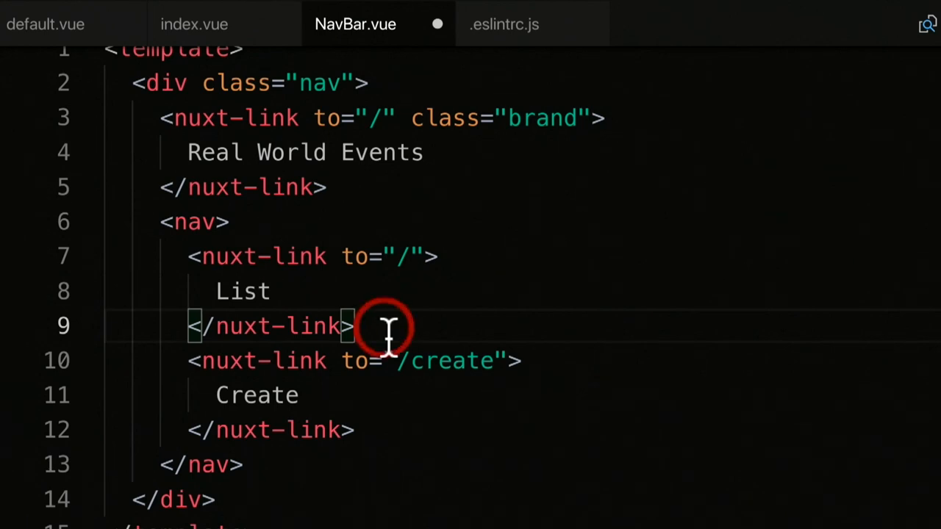
{"action": "type", "text": "|"}
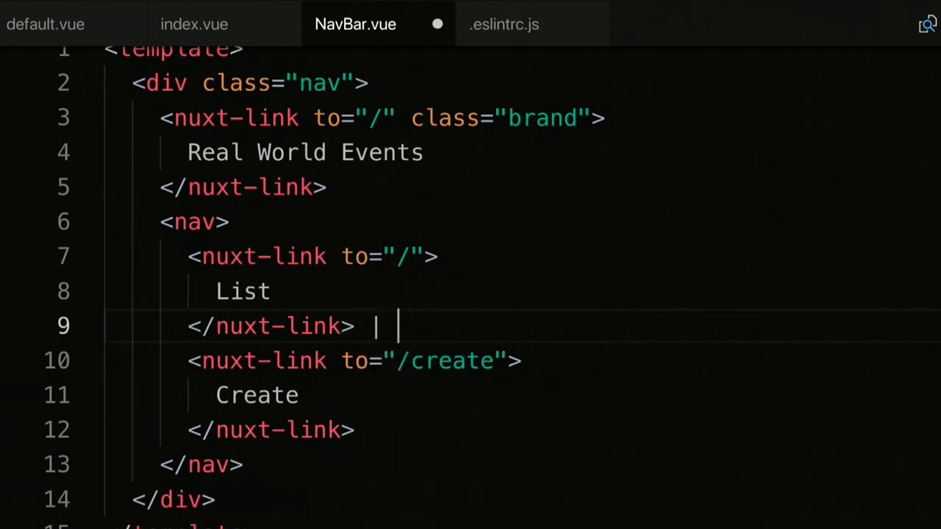
{"action": "scroll", "scroll_direction": "down", "scroll_amount": 3}
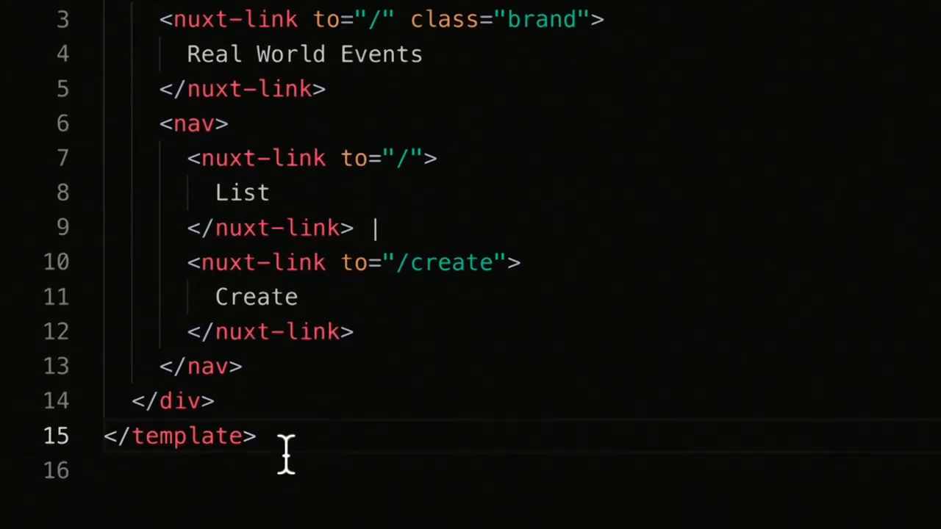
{"action": "scroll", "scroll_direction": "down", "scroll_amount": 3}
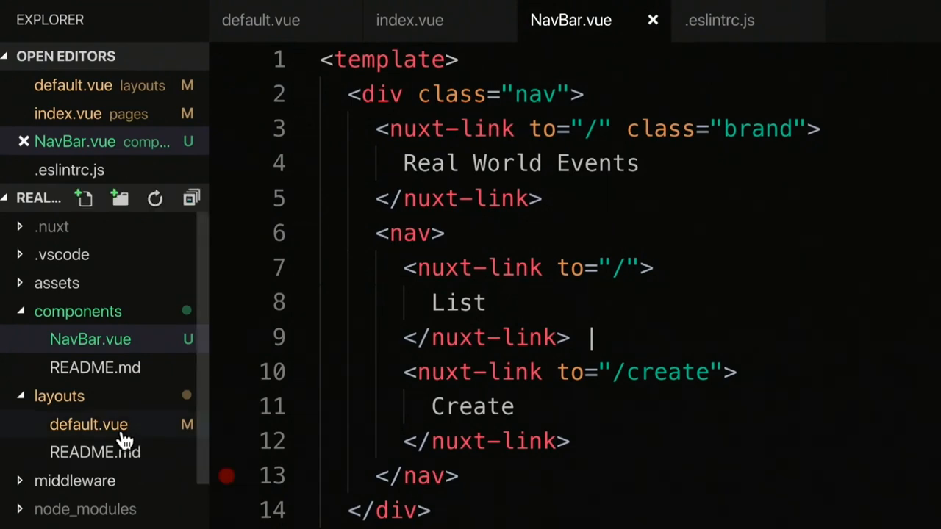
{"action": "mouse_move", "coordinate": [115, 434]}
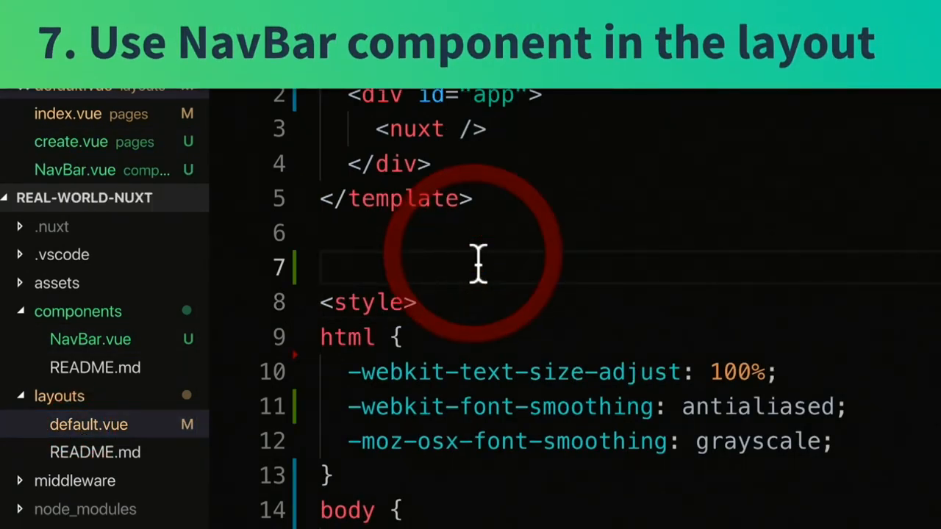
- Import NavBar from '~/components/NavBar.vue', register it in components, and place <nav-bar/> in the template
{"action": "type", "text": "<script>"}
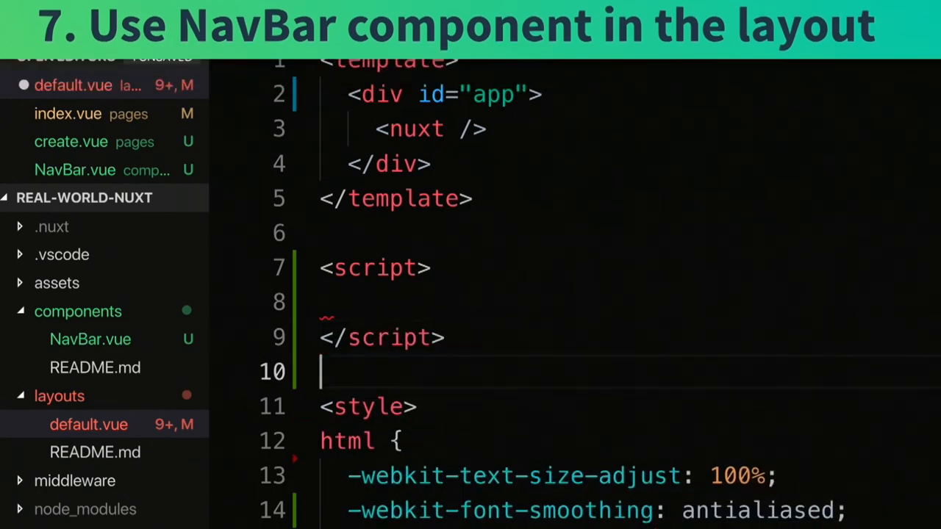
{"action": "type", "text": "vim"}
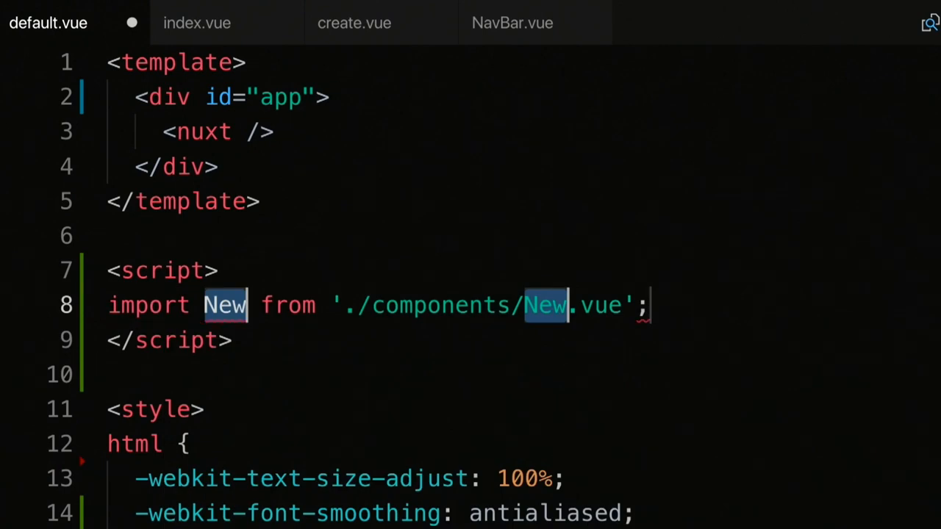
{"action": "type", "text": "NavBar"}
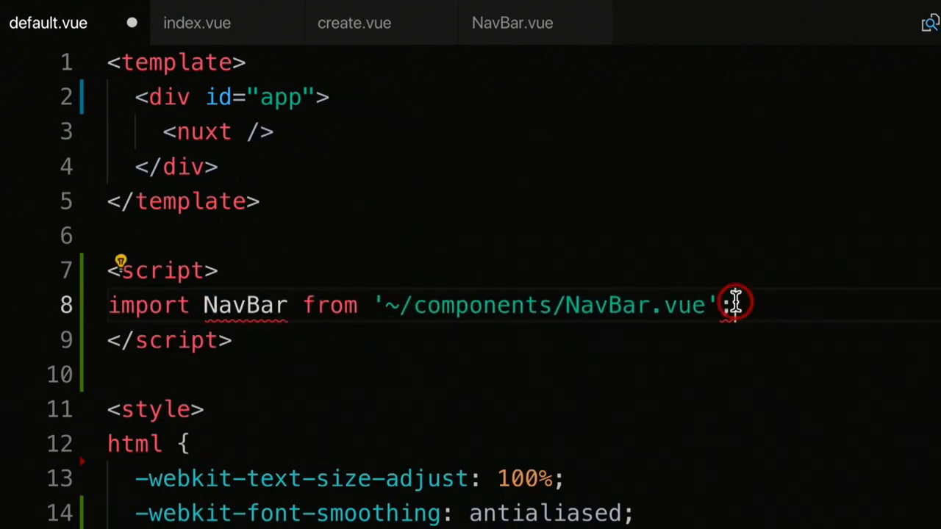
{"action": "type", "text": "export default {"}
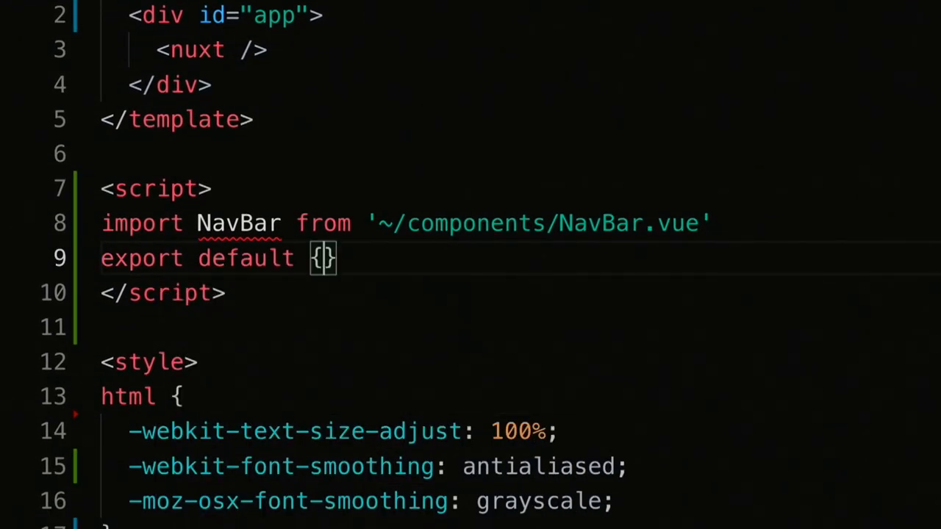
{"action": "type", "text": "components: {"}
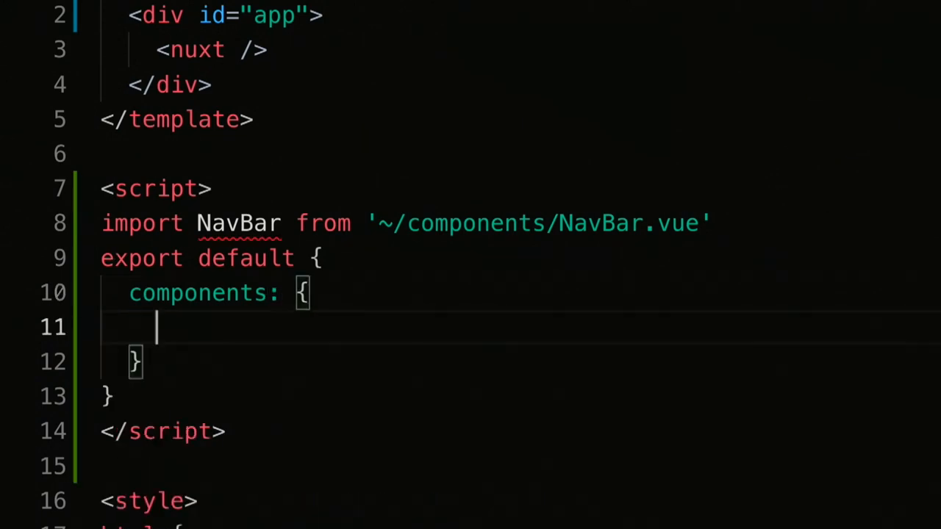
{"action": "type", "text": "NavBar"}
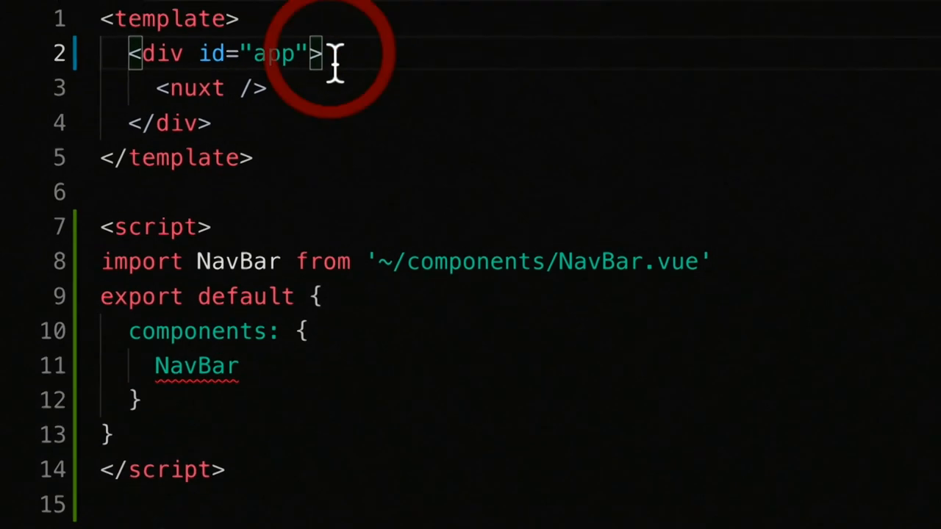
{"action": "type", "text": "<nav-bar/>"}
{"action": "type", "text": "npm ru"}
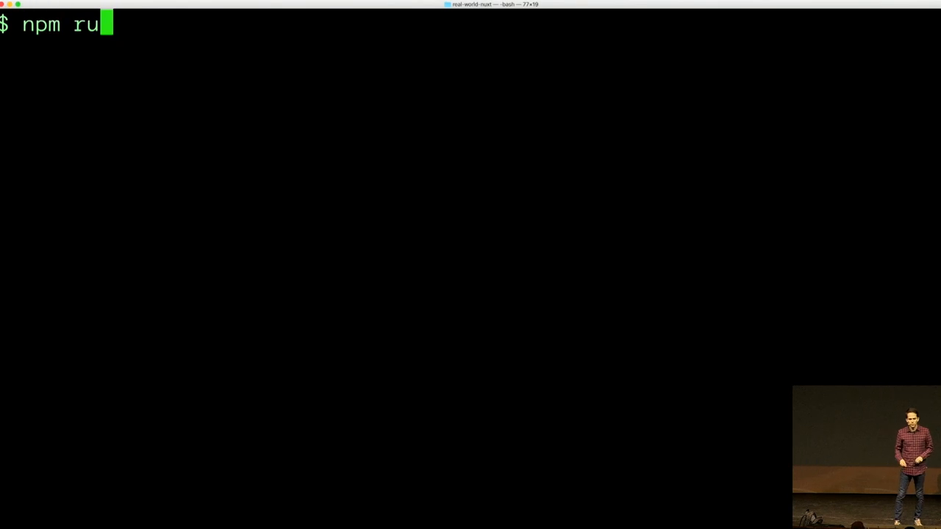
- Run npm run dev to start the development server
{"action": "key", "text": "Return"}
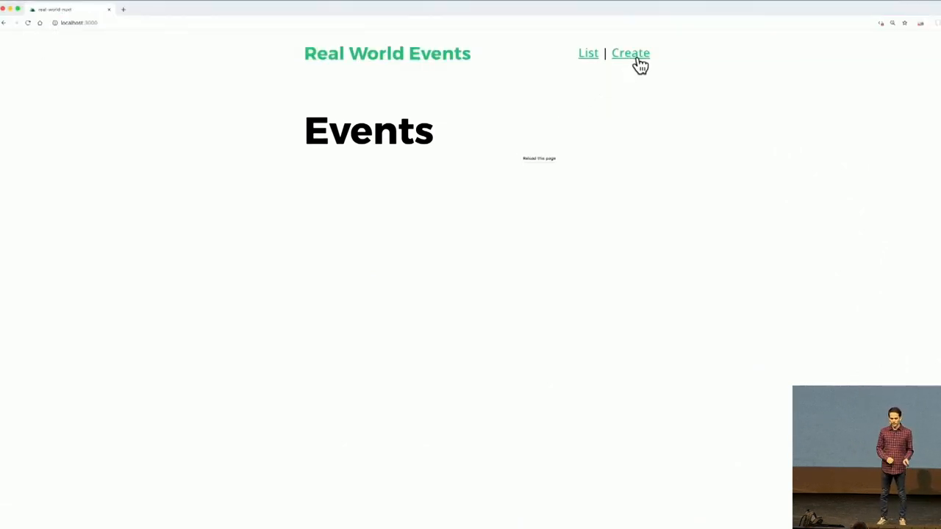
- View the localhost request's Response in the Network panel to see the server-rendered HTML
{"action": "left_click", "coordinate": [629, 53]}
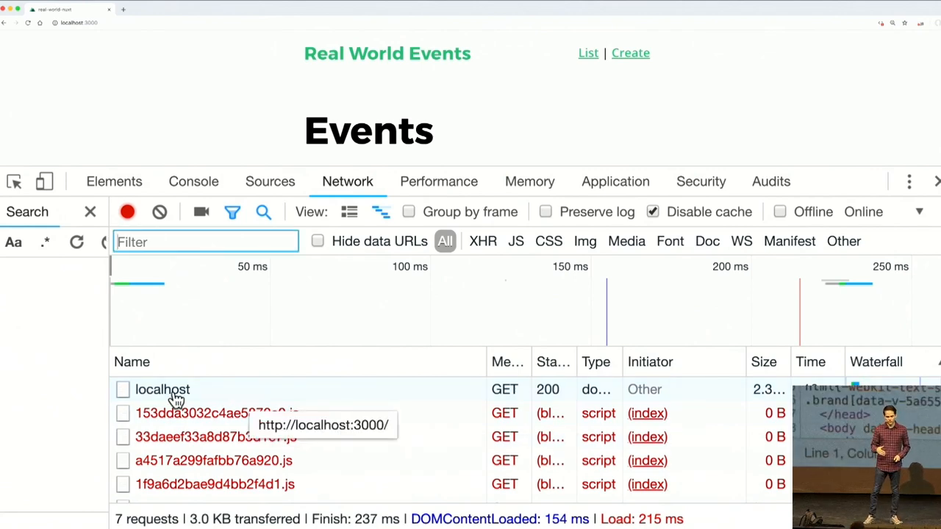
{"action": "left_click", "coordinate": [162, 388]}
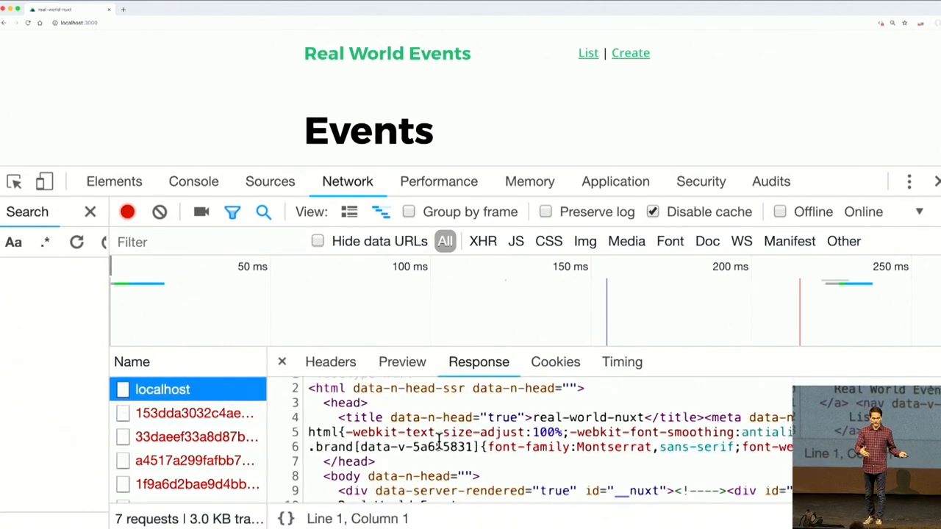
{"action": "scroll", "scroll_direction": "down", "scroll_amount": 3}
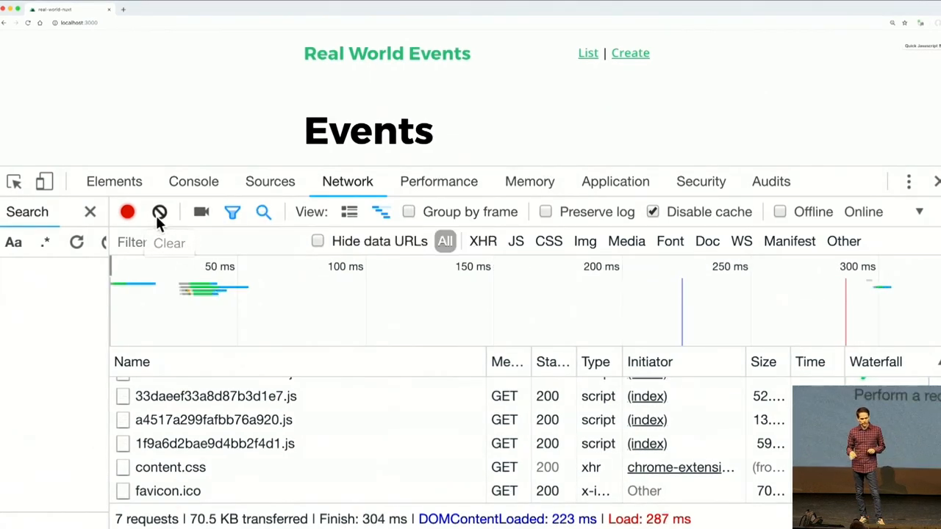
- Clear the network log, then navigate to Create so only its JS chunk is captured
{"action": "left_click", "coordinate": [158, 211]}
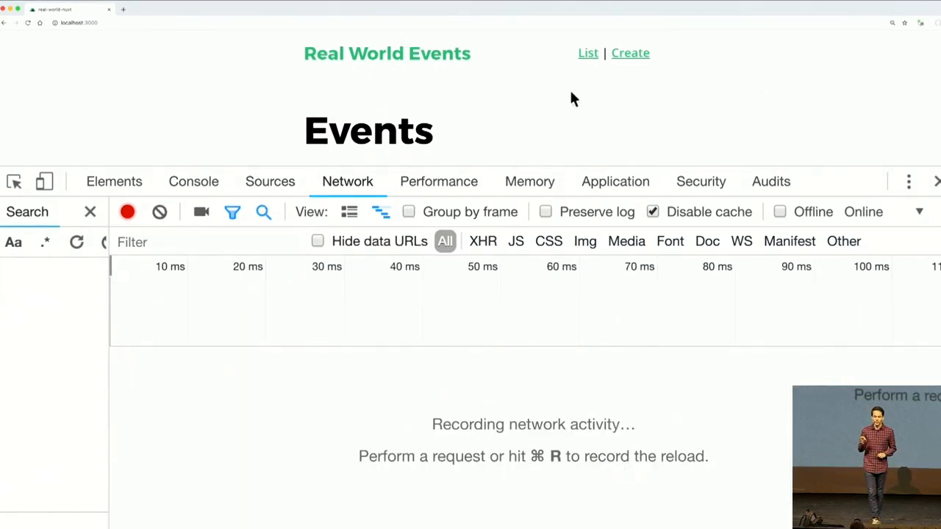
{"action": "mouse_move", "coordinate": [630, 53]}
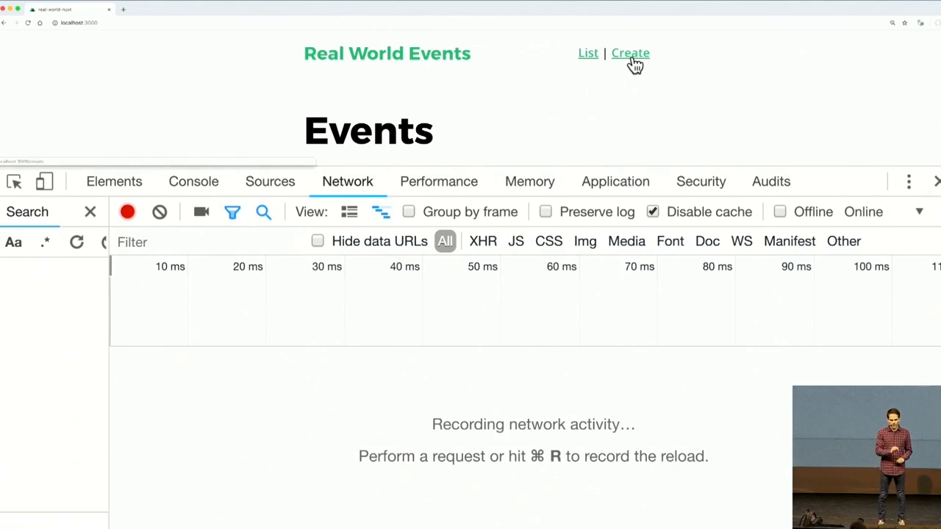
{"action": "left_click", "coordinate": [629, 53]}
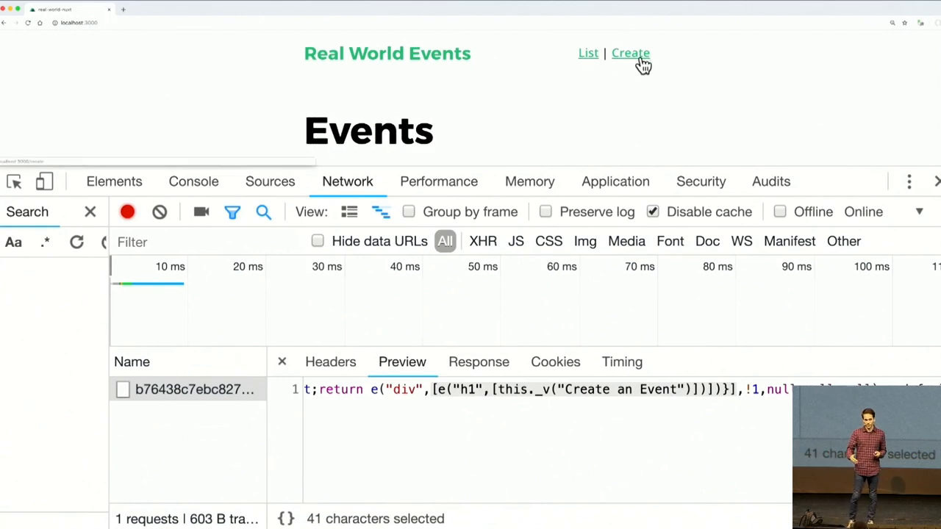
{"action": "mouse_move", "coordinate": [588, 53]}
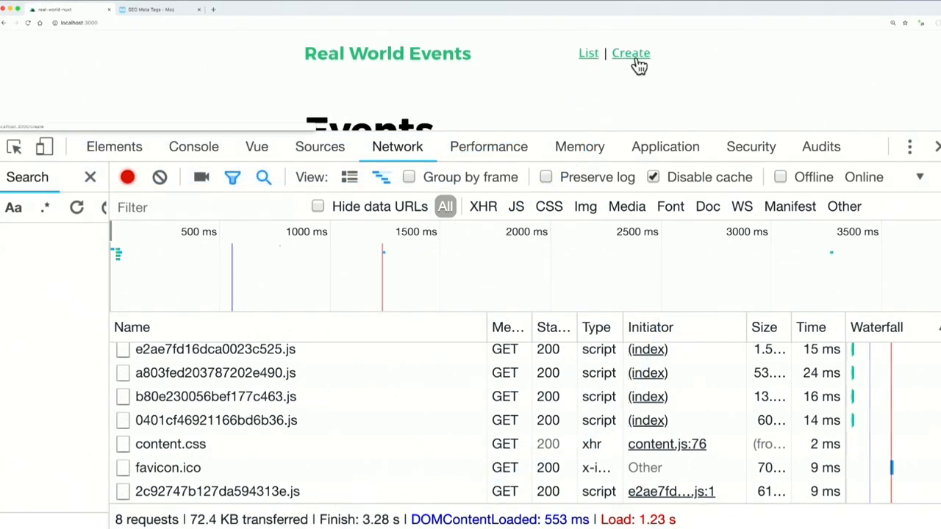
- Navigate to the Create page again and watch the requests it triggers
{"action": "left_click", "coordinate": [629, 53]}
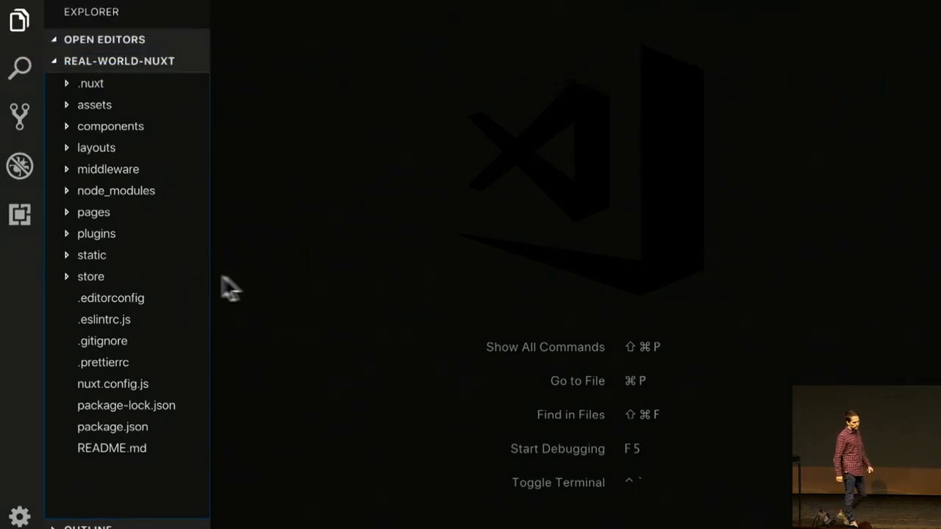
- Open pages/index.vue from the Explorer
{"action": "left_click", "coordinate": [94, 211]}
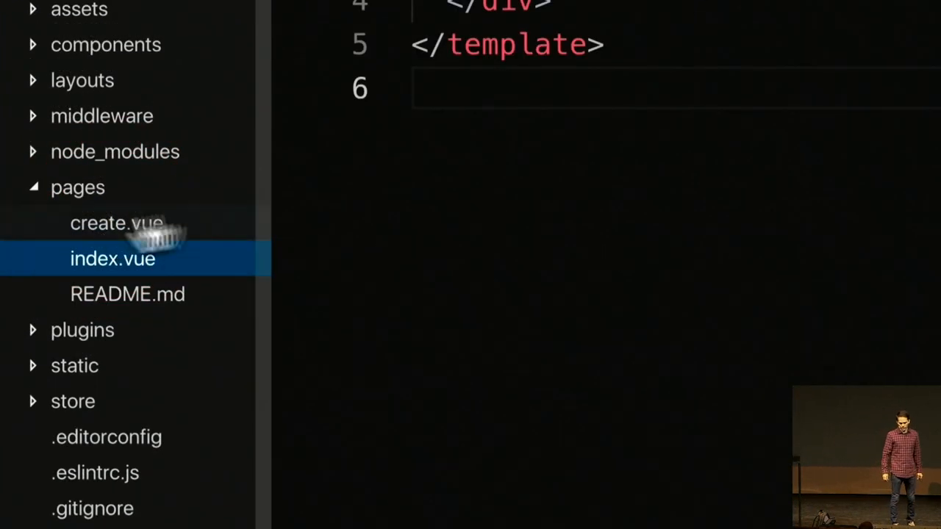
- Add a script exporting head() that returns title 'Event Listing- Real World Events'
{"action": "type", "text": "<script>"}
{"action": "type", "text": "</sc"}
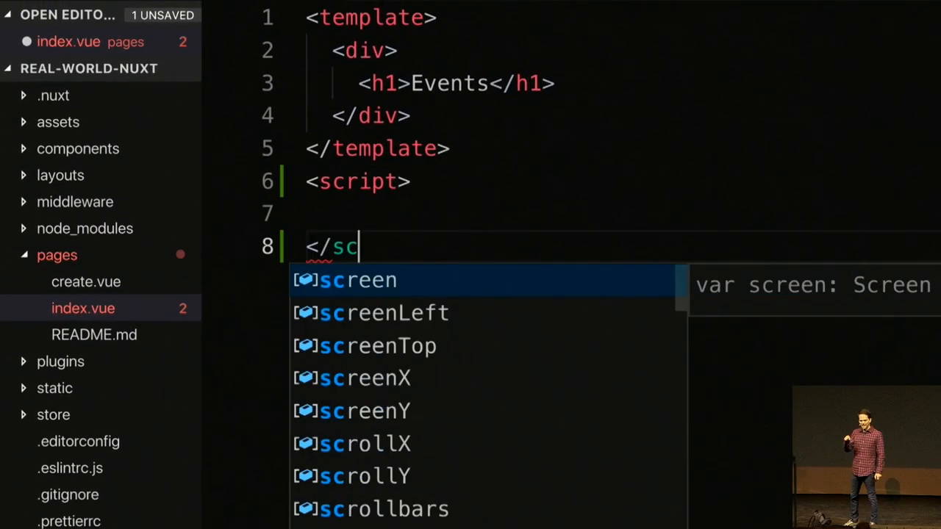
{"action": "type", "text": "export default"}
{"action": "type", "text": "head("}
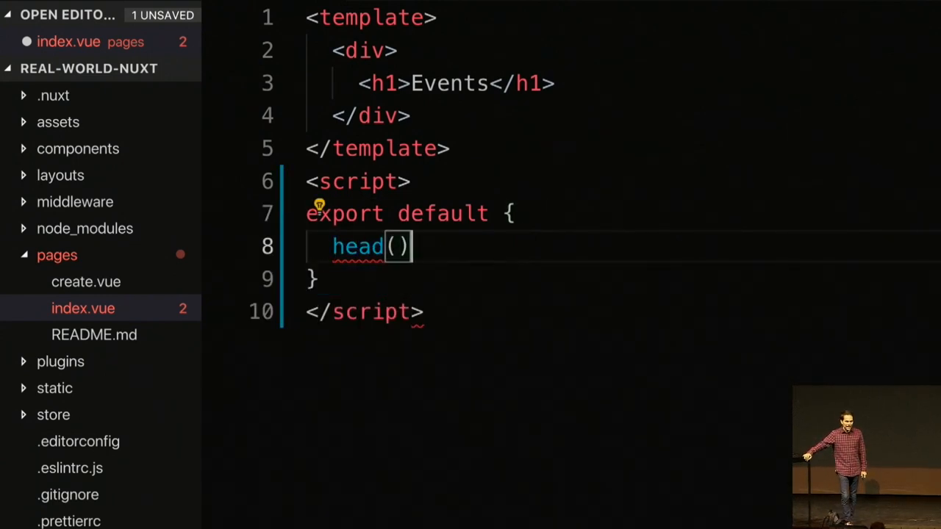
{"action": "type", "text": "{"}
{"action": "type", "text": "title: 'Event "}
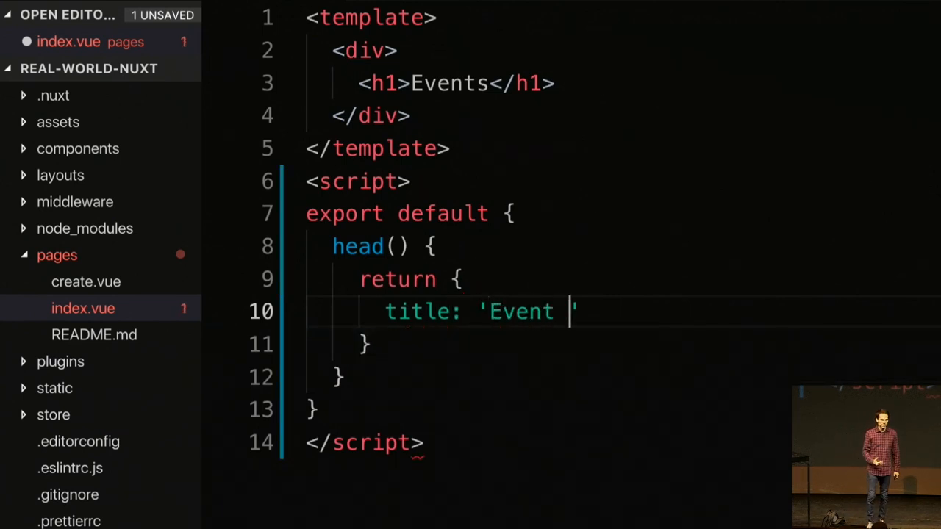
{"action": "type", "text": "Listing-"}
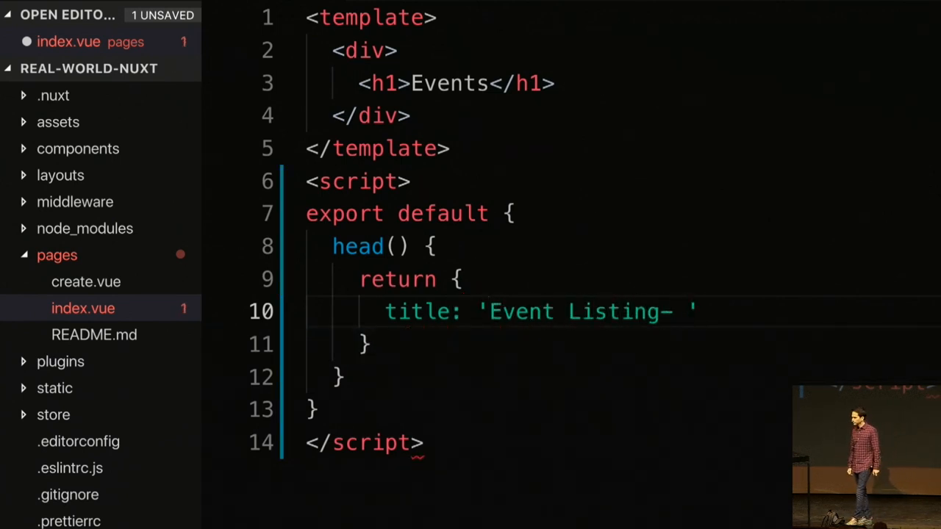
{"action": "type", "text": "Real World Eve"}
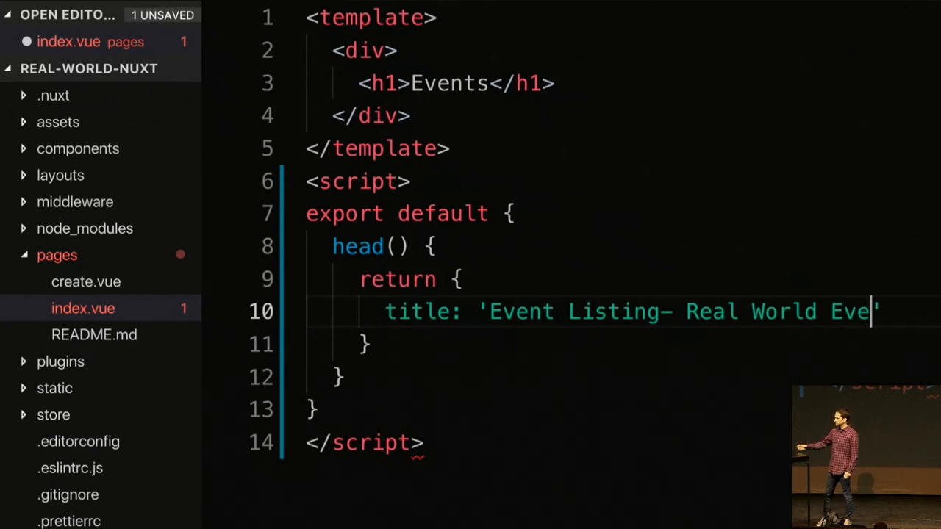
{"action": "type", "text": "nts',"}
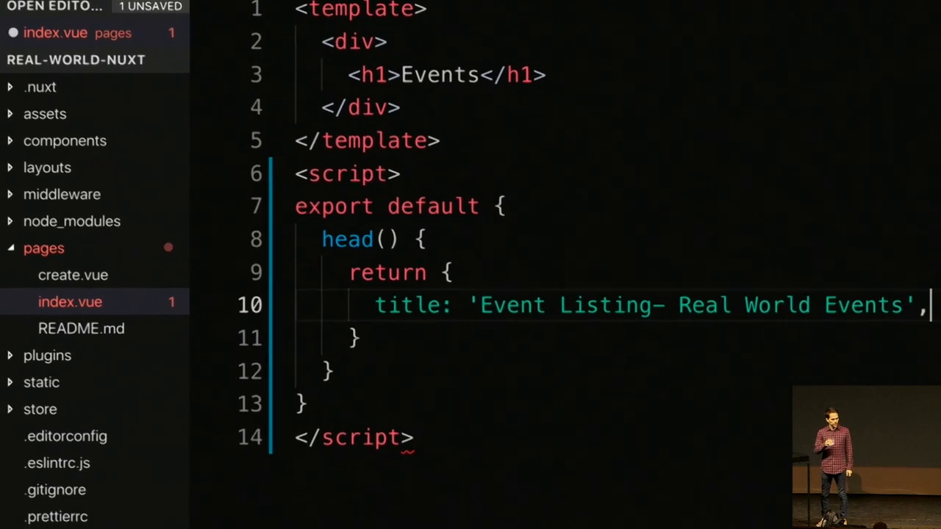
- Add a meta entry with hid and name 'description' and content about finding all events in your neighborhood
{"action": "type", "text": "meta: ["}
{"action": "type", "text": "{"}
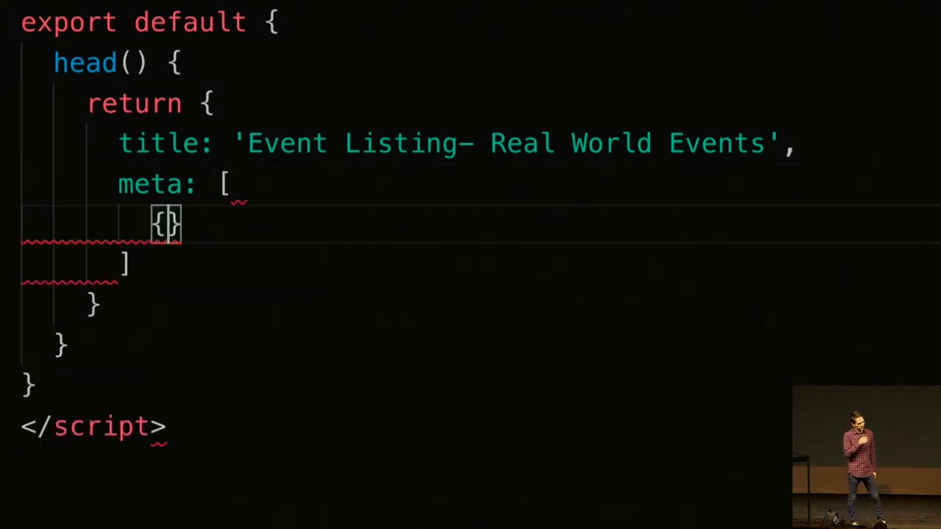
{"action": "type", "text": "hid: 'description',"}
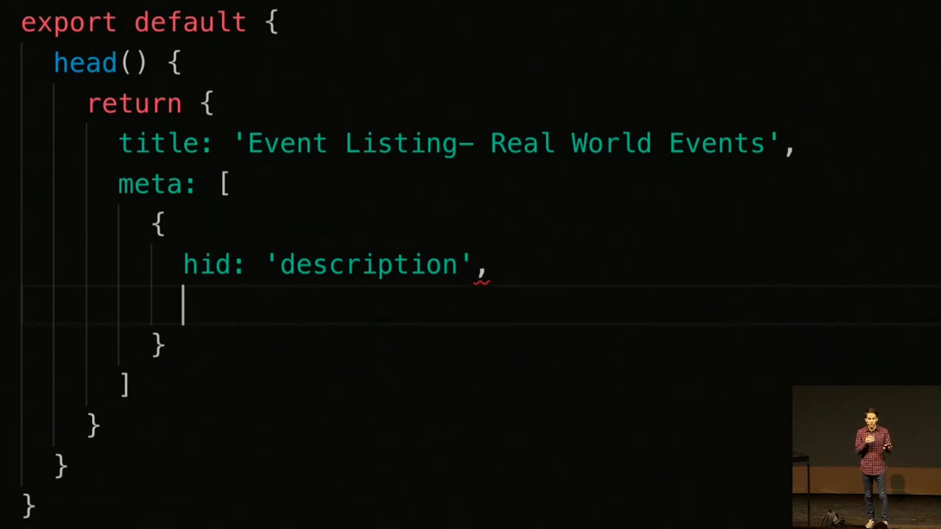
{"action": "type", "text": "name: ''"}
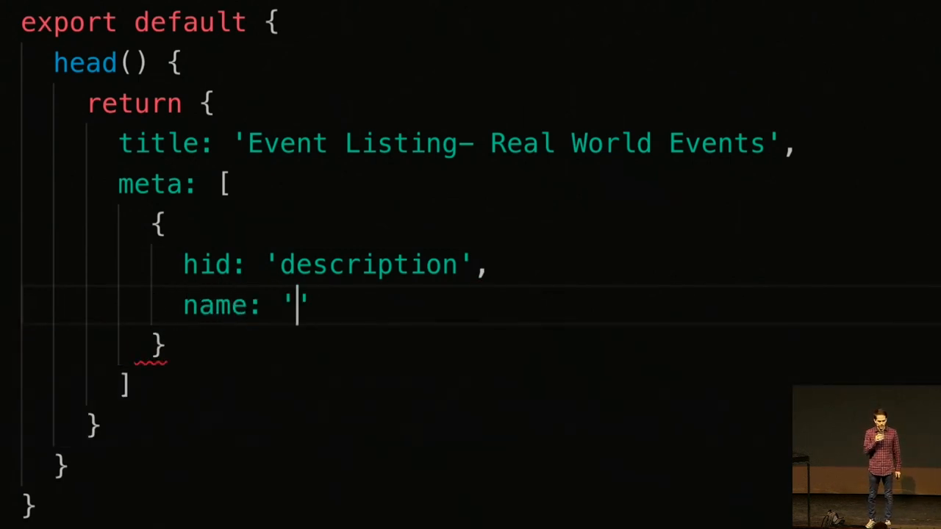
{"action": "type", "text": "description',"}
{"action": "type", "text": "content: 'Where "}
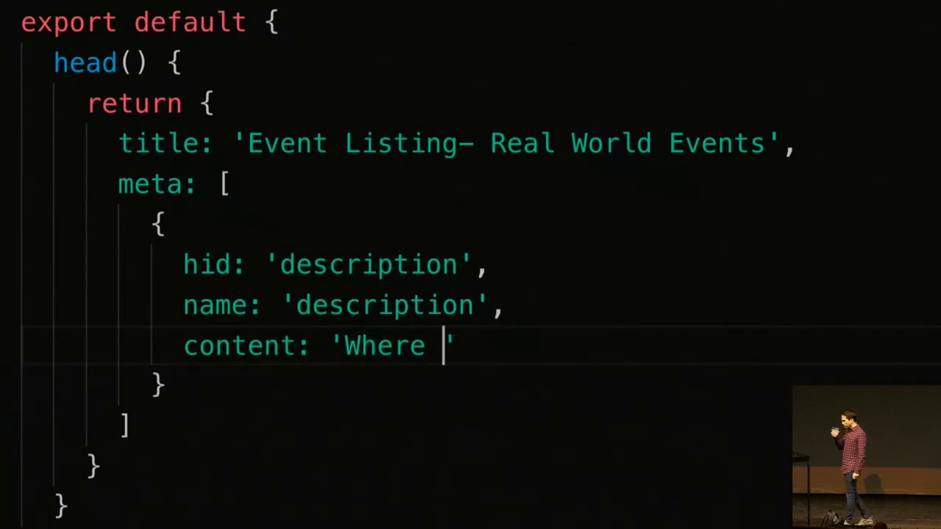
{"action": "type", "text": "you can find all the events taking place in your neighborhood"}
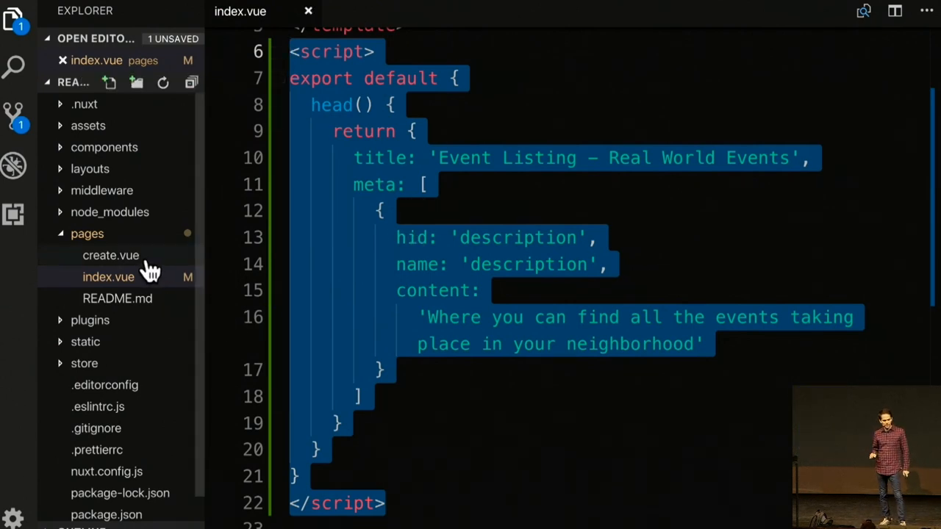
- In create.vue, set the head title to 'Create an Event' and a description about creating a new event
{"action": "left_click", "coordinate": [110, 255]}
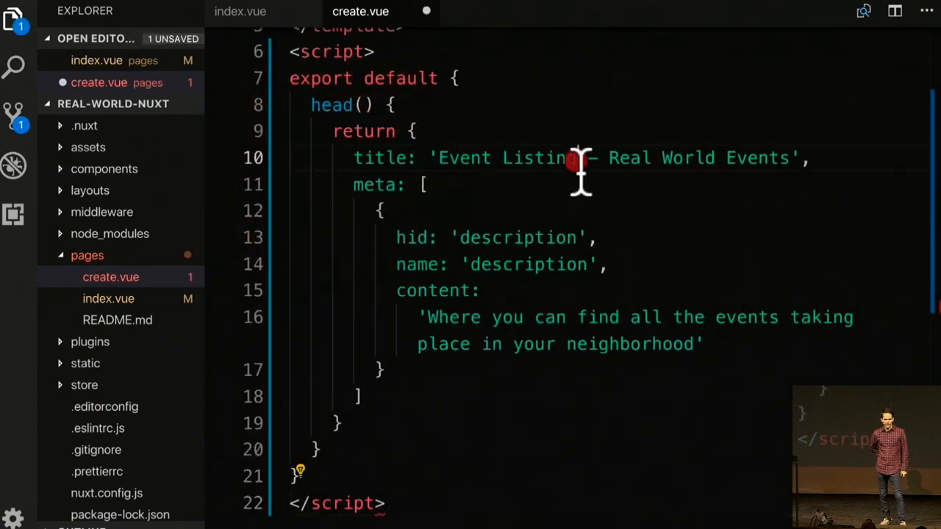
{"action": "type", "text": "C"}
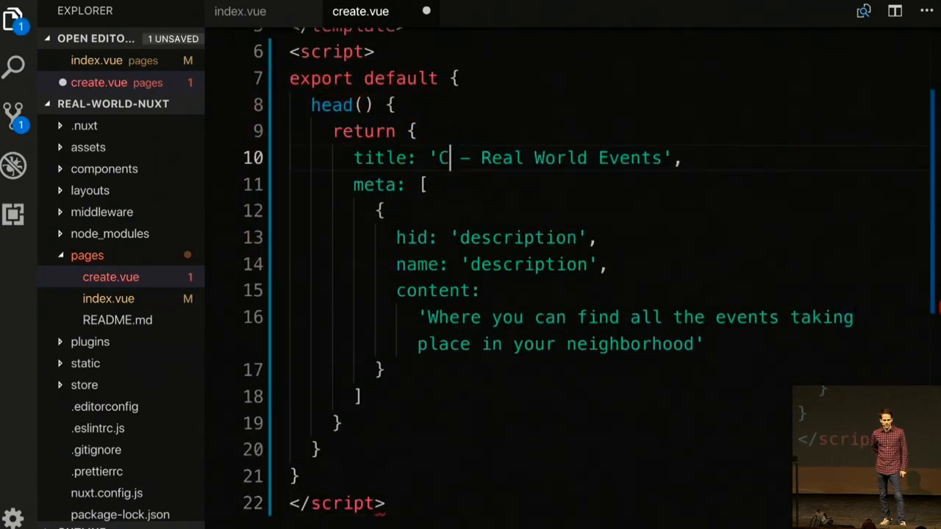
{"action": "type", "text": "reate an Event"}
{"action": "left_click", "coordinate": [634, 331]}
{"action": "type", "text": "'You can "}
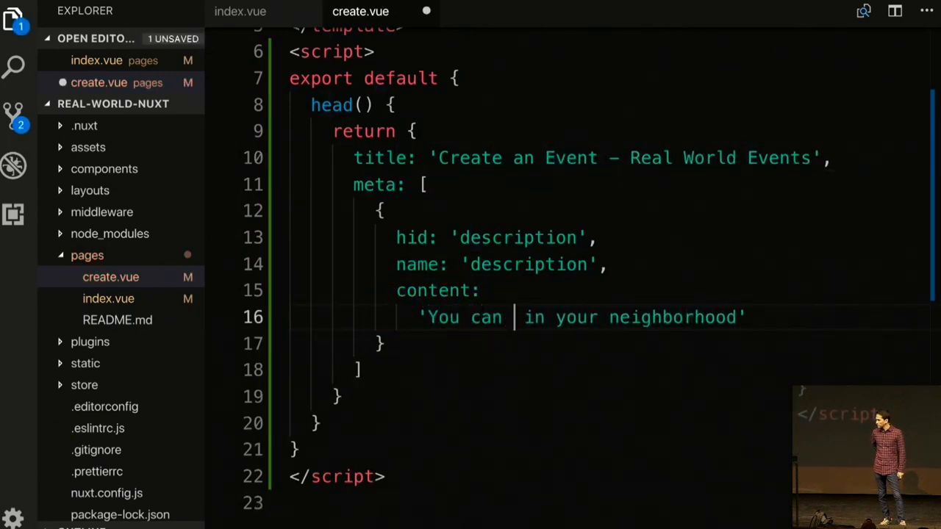
{"action": "type", "text": "create a new e"}
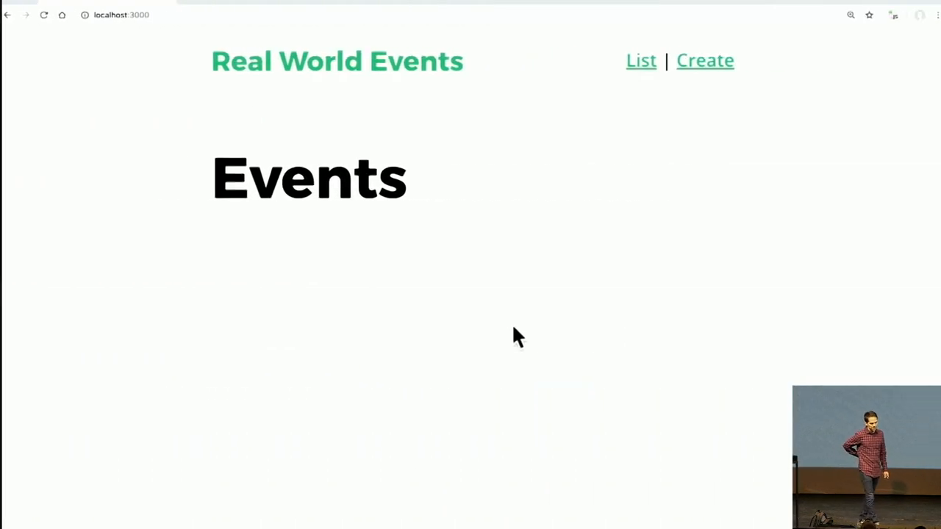
- Inspect the Create page's head title and description in DevTools, then navigate to the event list page
{"action": "key", "text": "F12"}
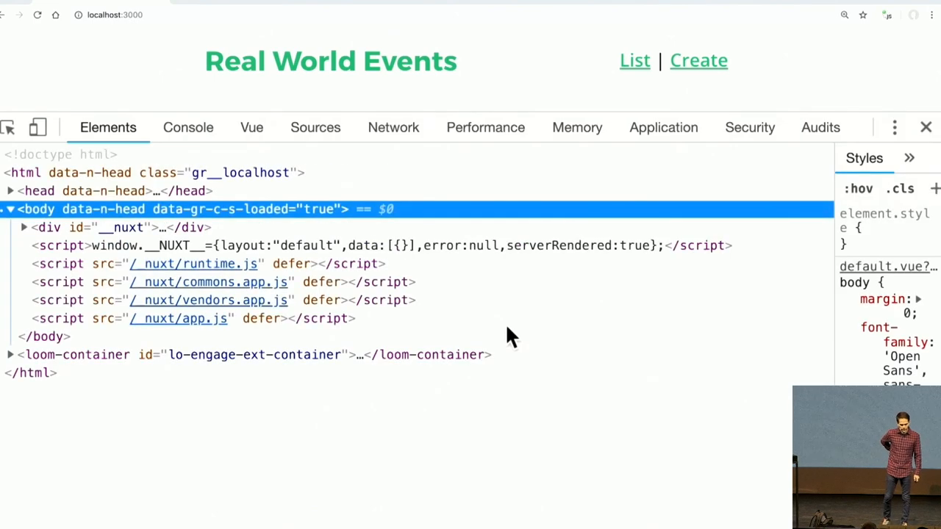
{"action": "left_click", "coordinate": [12, 191]}
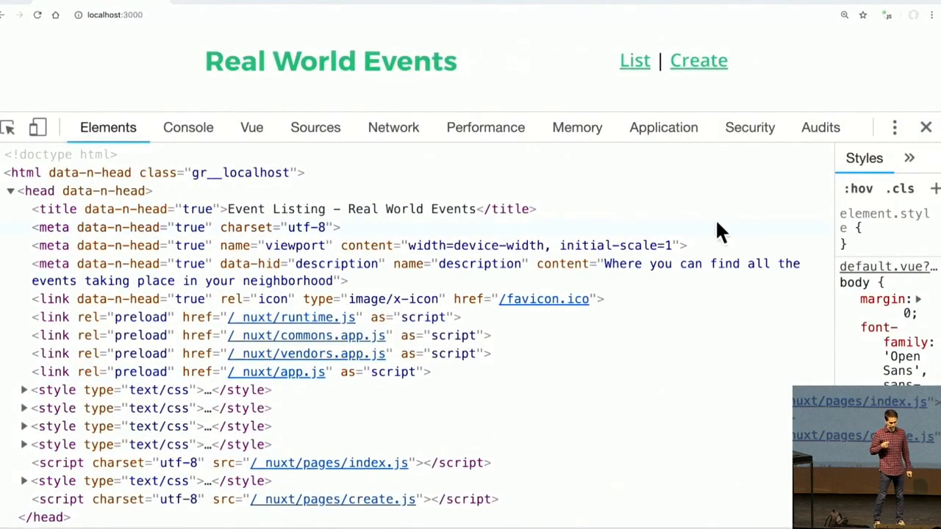
{"action": "left_click", "coordinate": [697, 61]}
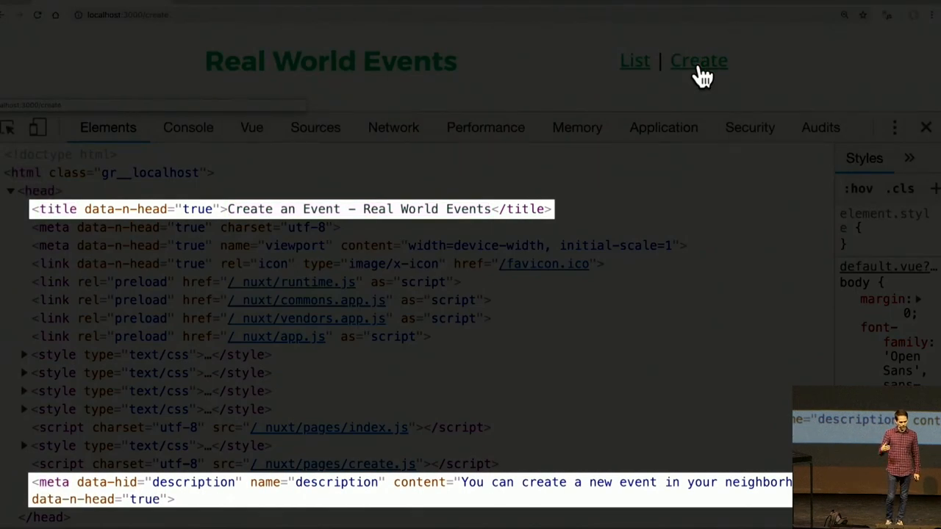
{"action": "mouse_move", "coordinate": [776, 96]}
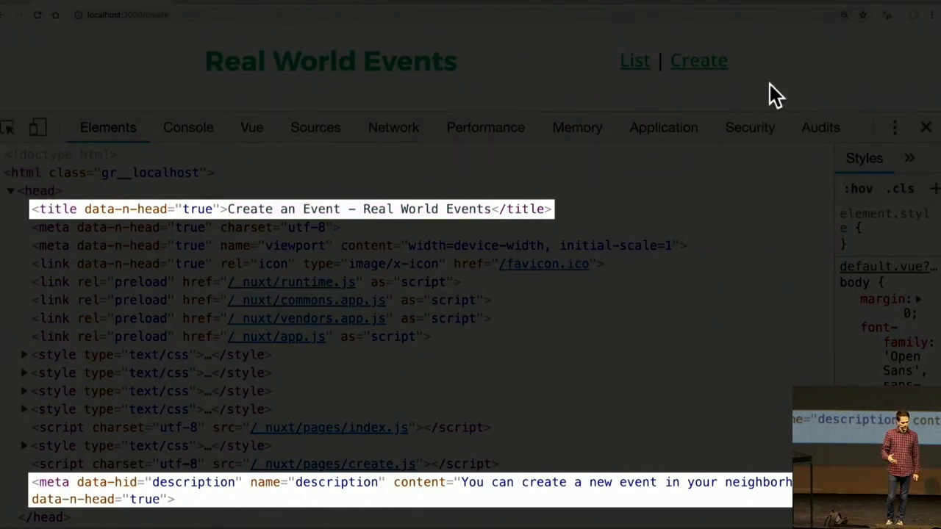
{"action": "mouse_move", "coordinate": [635, 61]}
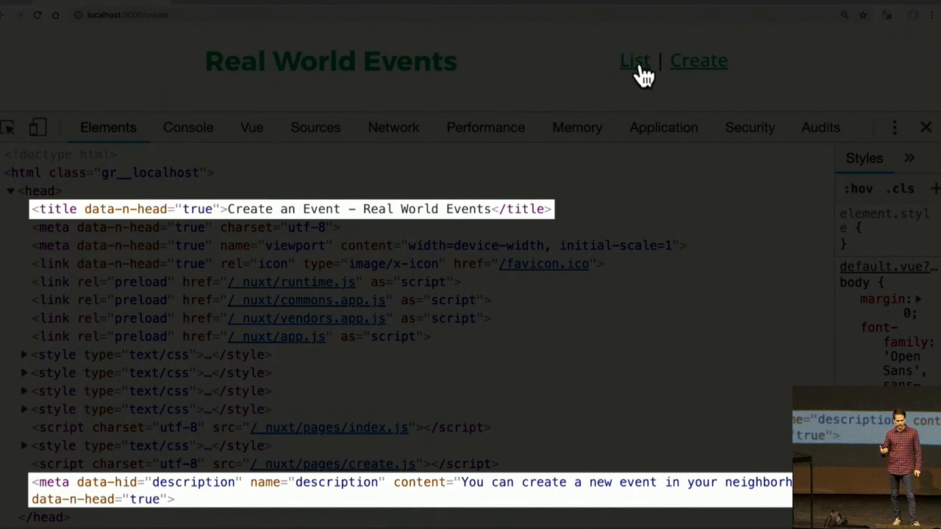
{"action": "left_click", "coordinate": [634, 60]}
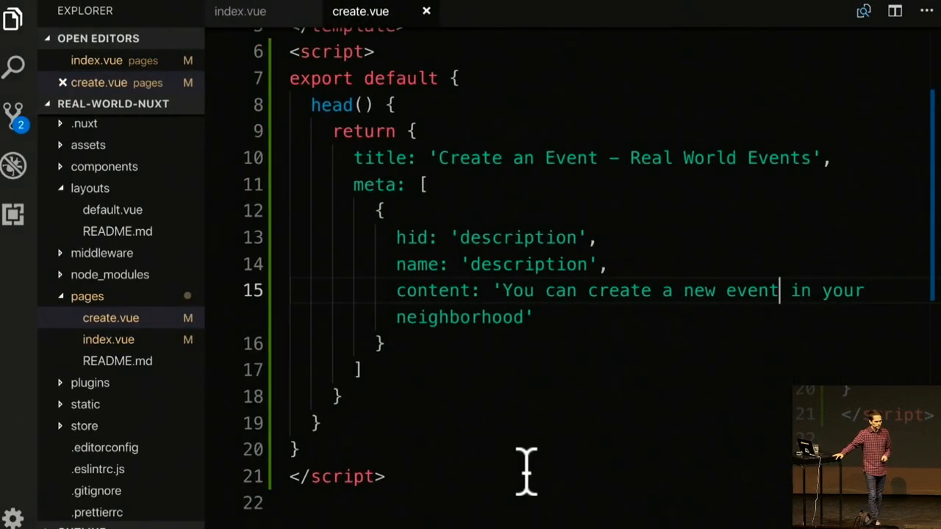
{"action": "mouse_move", "coordinate": [250, 22]}
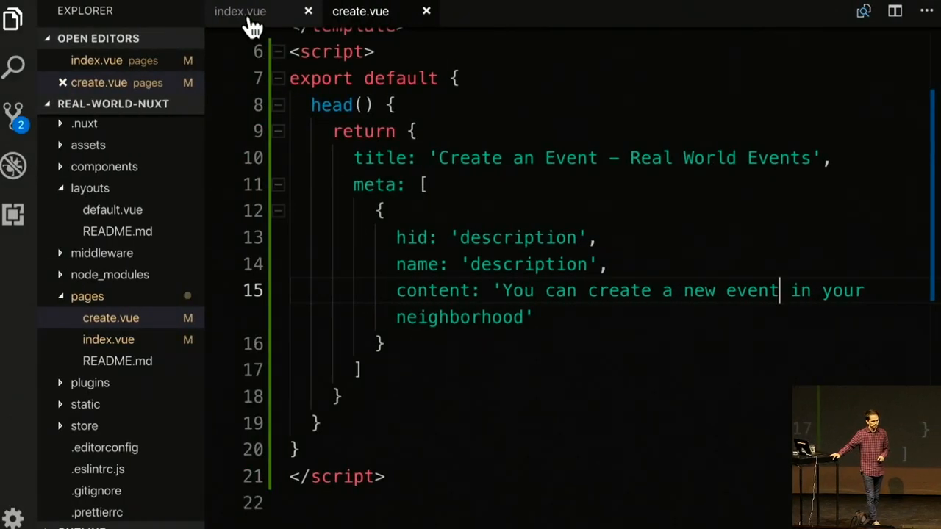
- Copy index.vue's head() block and trim its title to 'Event Listing' without the Real World Events suffix
{"action": "left_click", "coordinate": [241, 12]}
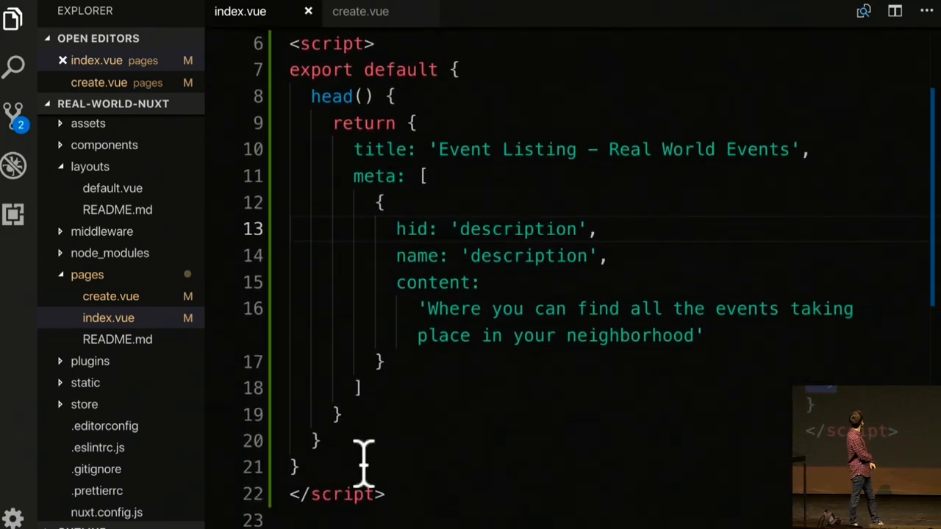
{"action": "left_click_drag", "start_coordinate": [288, 97], "coordinate": [318, 441]}
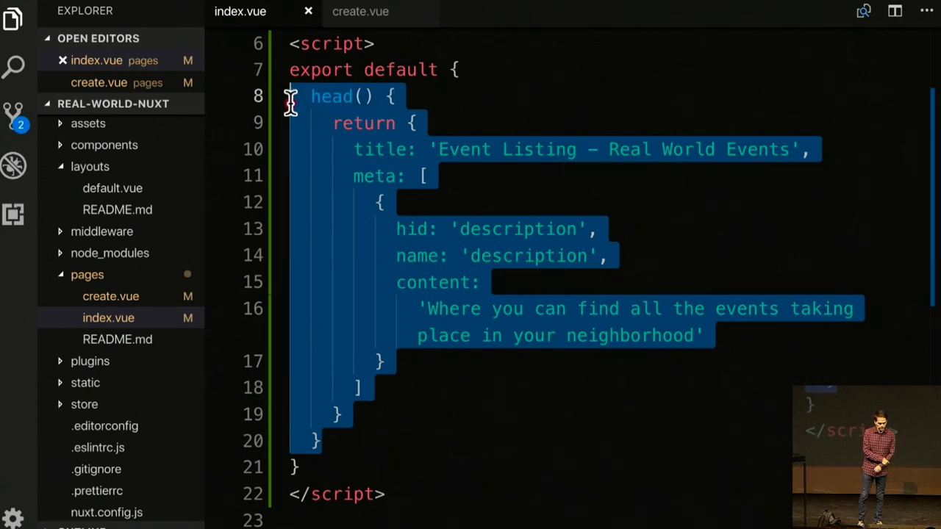
{"action": "mouse_move", "coordinate": [631, 213]}
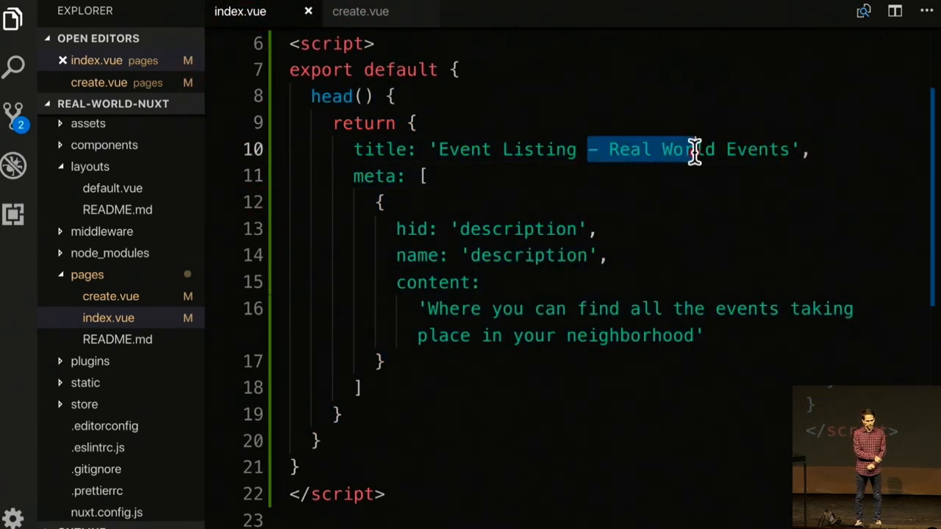
{"action": "key", "text": "Delete"}
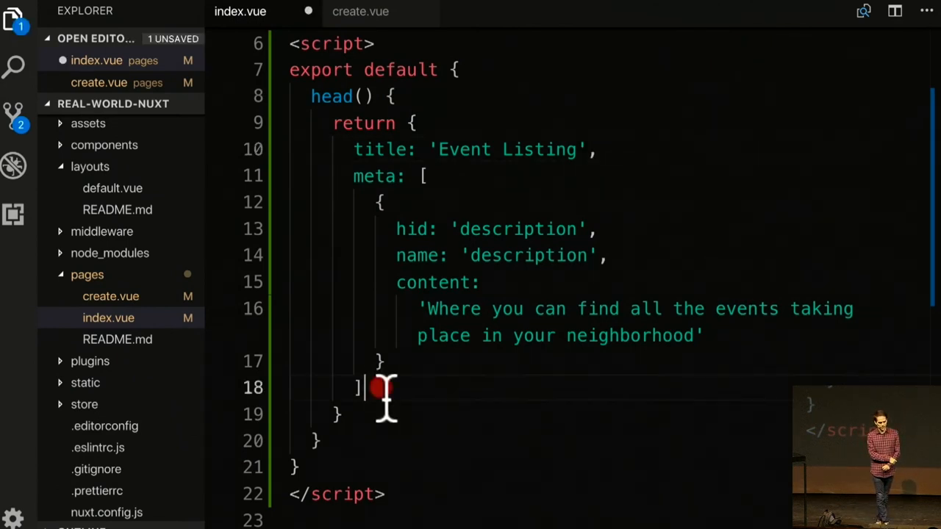
{"action": "left_click_drag", "start_coordinate": [362, 388], "coordinate": [352, 176]}
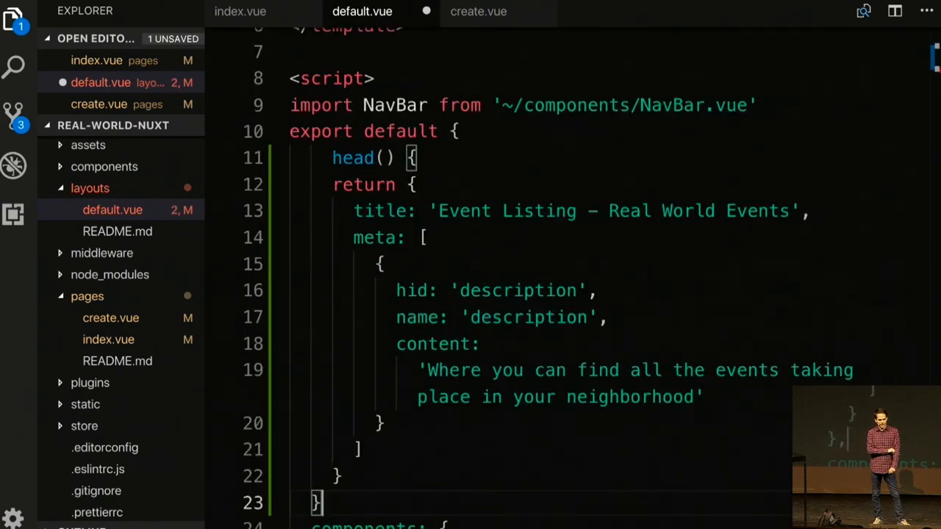
- Paste head() into default.vue with titleTemplate '%s - Real World Events' and save
{"action": "key", "text": "ctrl+s"}
{"action": "type", "text": "%"}
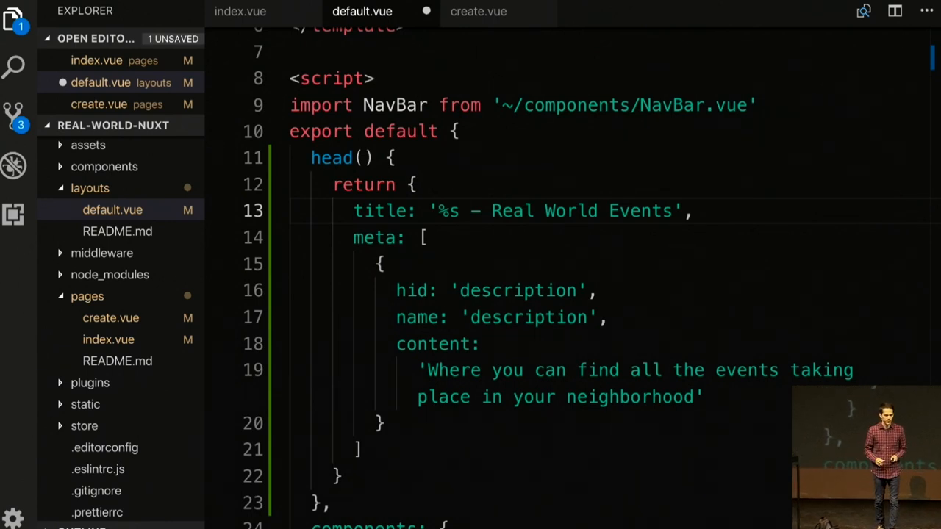
{"action": "double_click", "coordinate": [376, 212]}
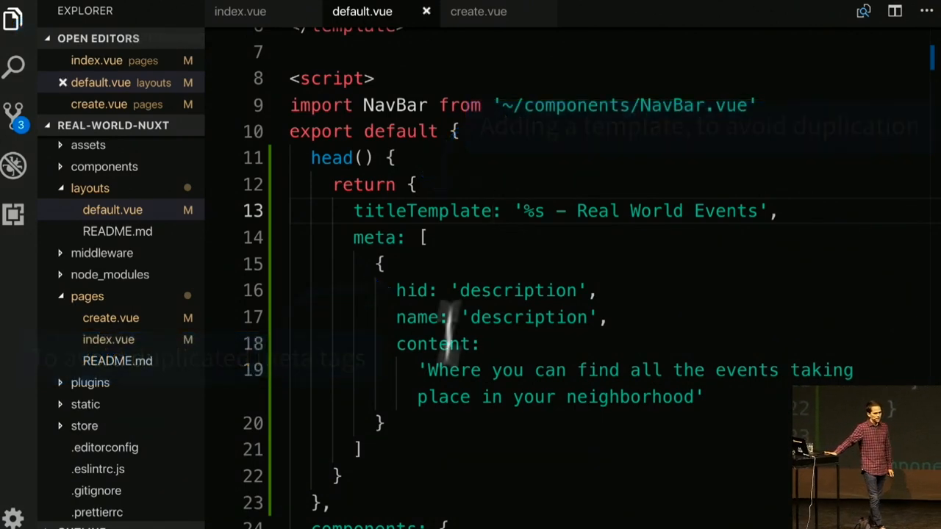
{"action": "mouse_move", "coordinate": [479, 11]}
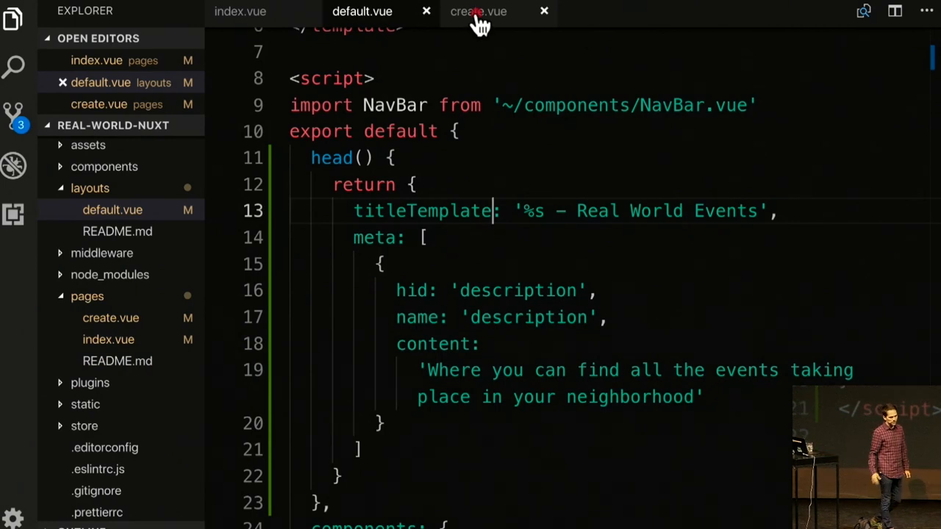
- Trim create.vue's title to 'Create an Event' by deleting ' - Real World Events'
{"action": "left_click", "coordinate": [480, 12]}
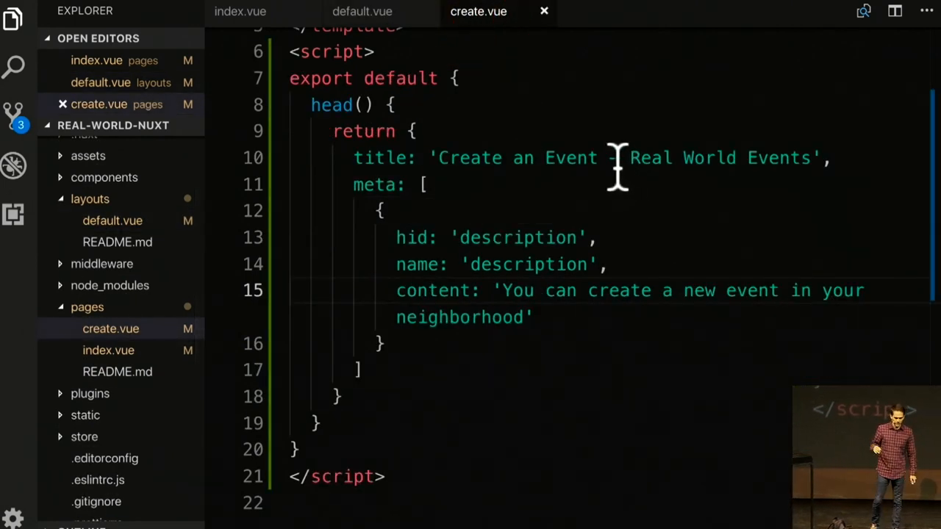
{"action": "left_click_drag", "start_coordinate": [610, 158], "coordinate": [809, 157]}
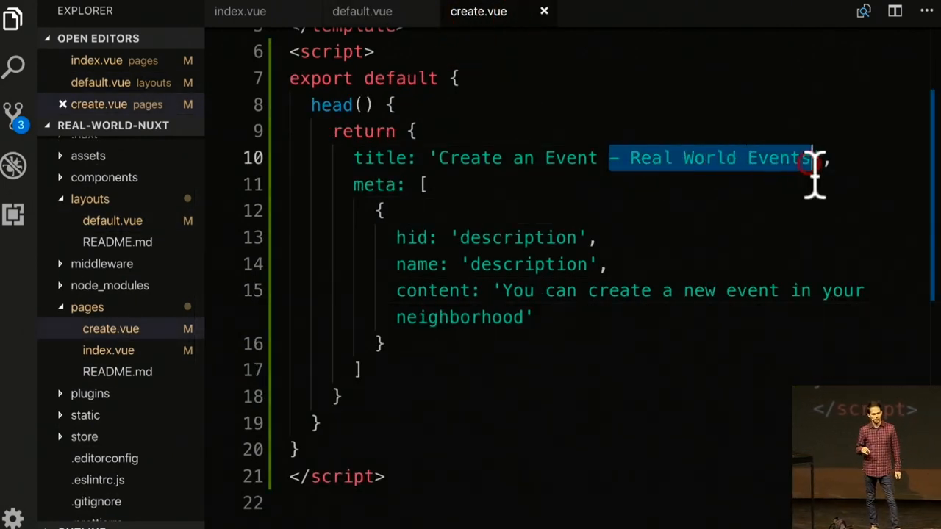
{"action": "key", "text": "Delete"}
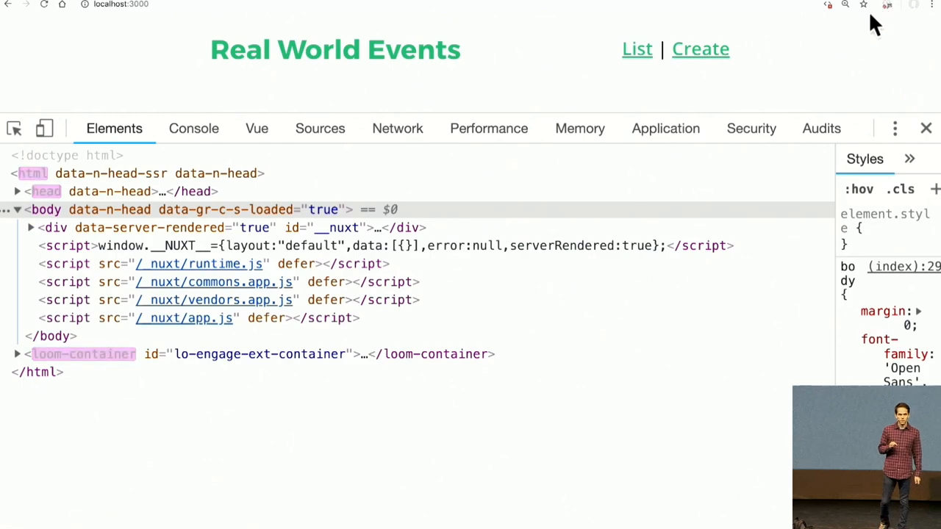
- Load localhost:3000/create and expand <head> to see the Event Listing title and listing description
{"action": "left_click", "coordinate": [18, 191]}
{"action": "type", "text": "/create"}
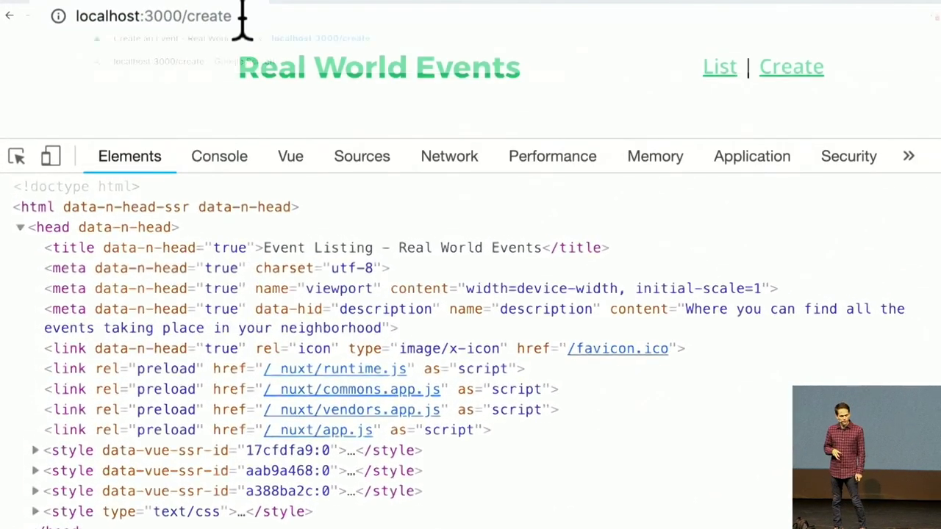
{"action": "left_click", "coordinate": [21, 227]}
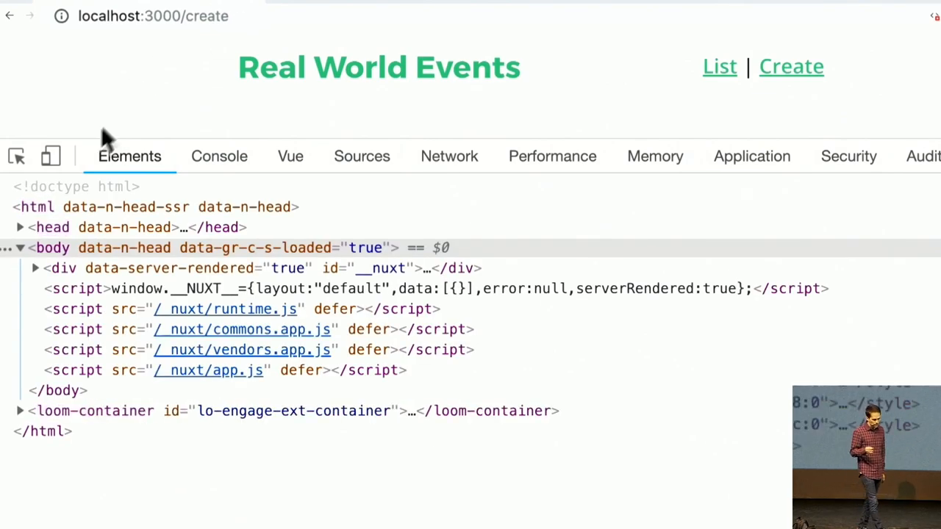
{"action": "left_click", "coordinate": [21, 226]}
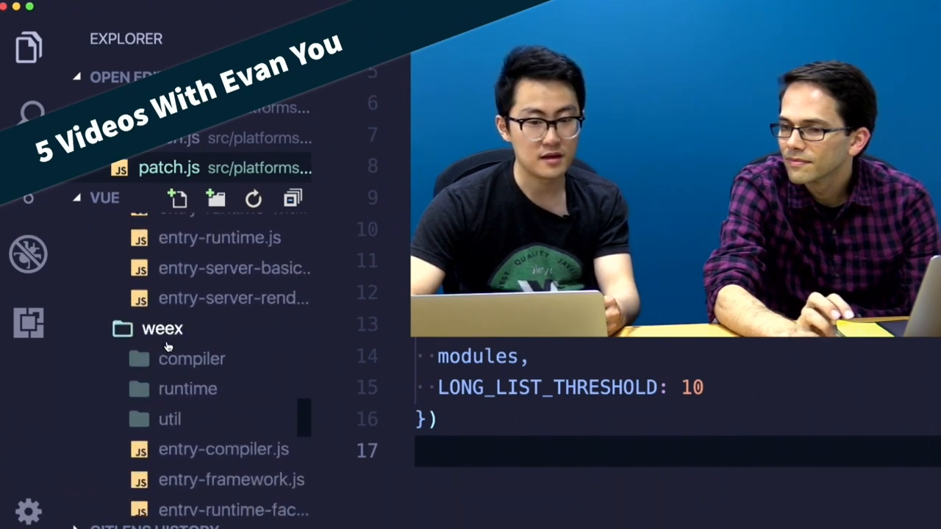
- Expand the weex compiler folder to show directives, modules and index.js
{"action": "left_click", "coordinate": [191, 359]}
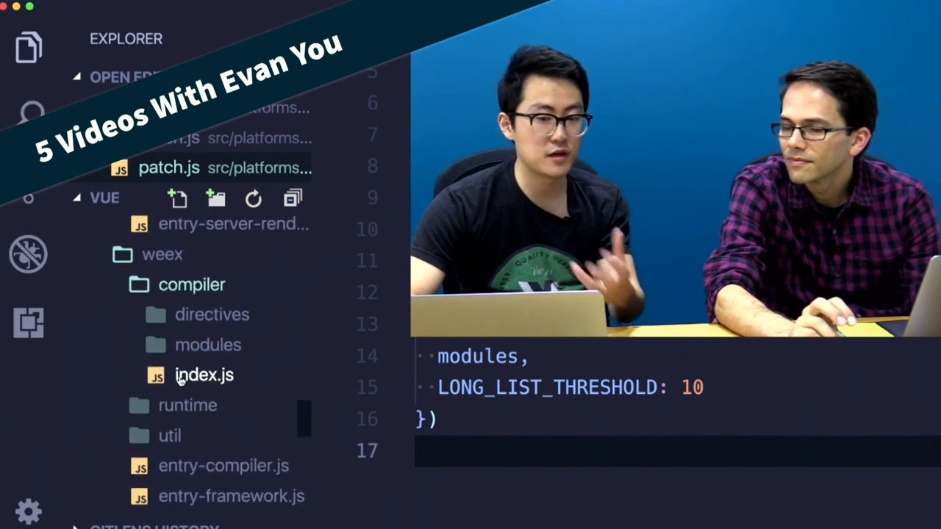
{"action": "mouse_move", "coordinate": [205, 375]}
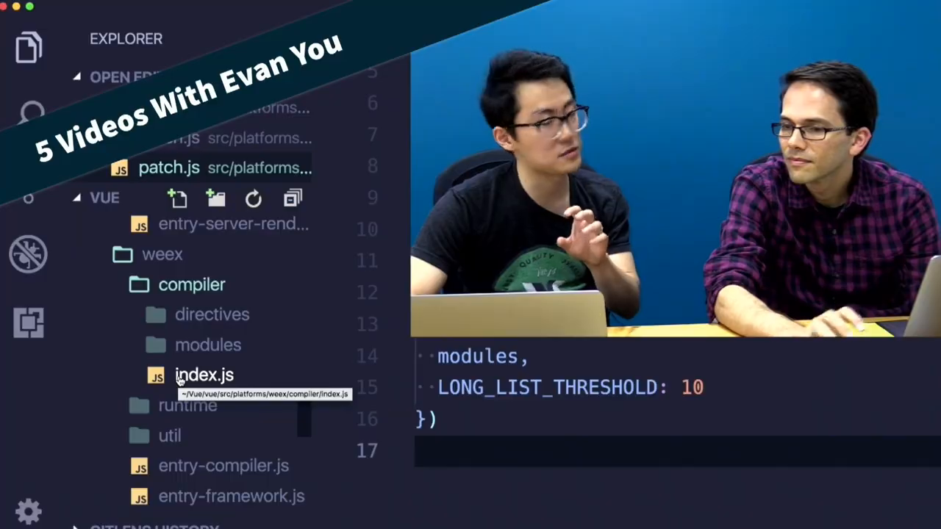